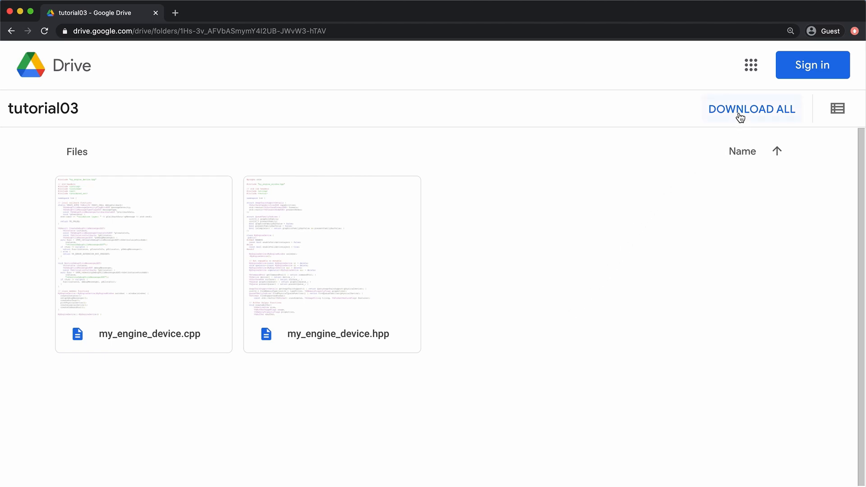
# Download my_engine_device.cpp and my_engine_device.hpp from the tutorial03 Drive folder with DOWNLOAD ALL.
pyautogui.click(752, 109)
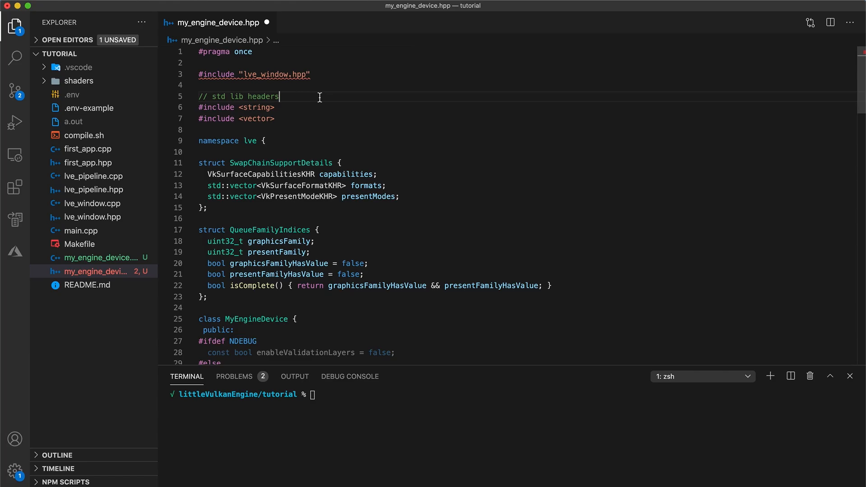
# Replace all 39 MyEngine occurrences with Lve across both device files.
pyautogui.press('Cmd+S')
pyautogui.write('Lve')
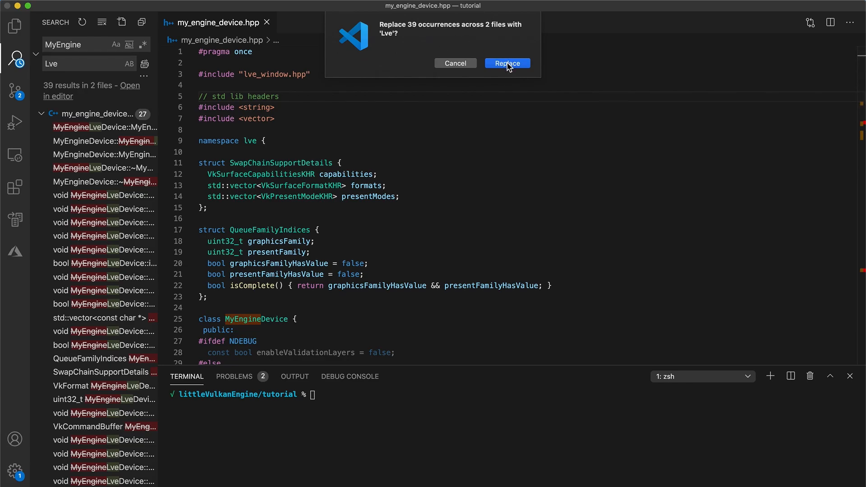
pyautogui.click(507, 63)
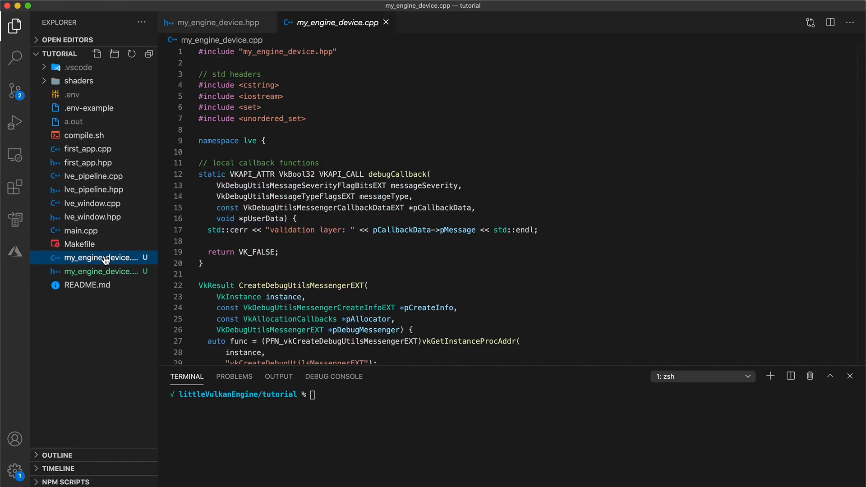
# Rename the files to lve_device.cpp and lve_device.hpp, updating the .cpp include.
pyautogui.rightClick(106, 258)
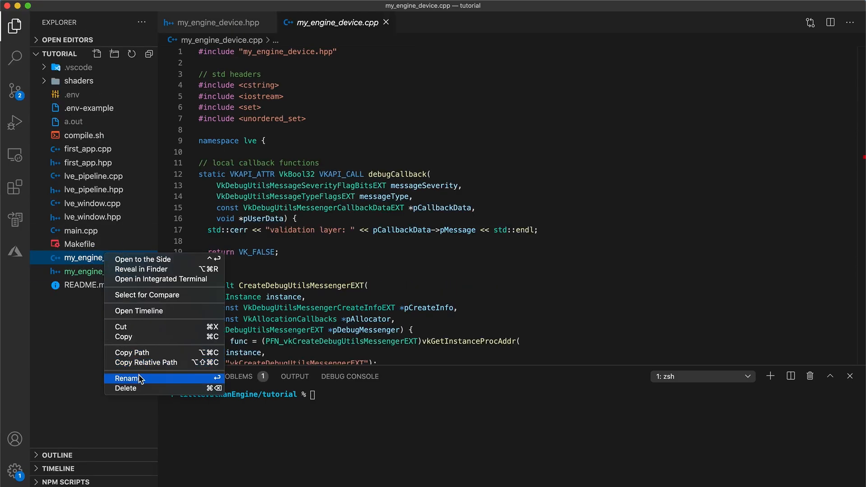
pyautogui.click(125, 378)
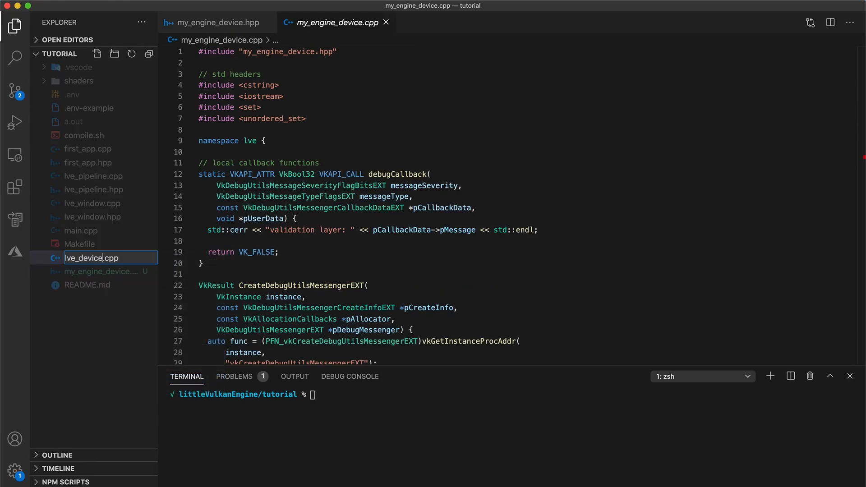
pyautogui.rightClick(90, 271)
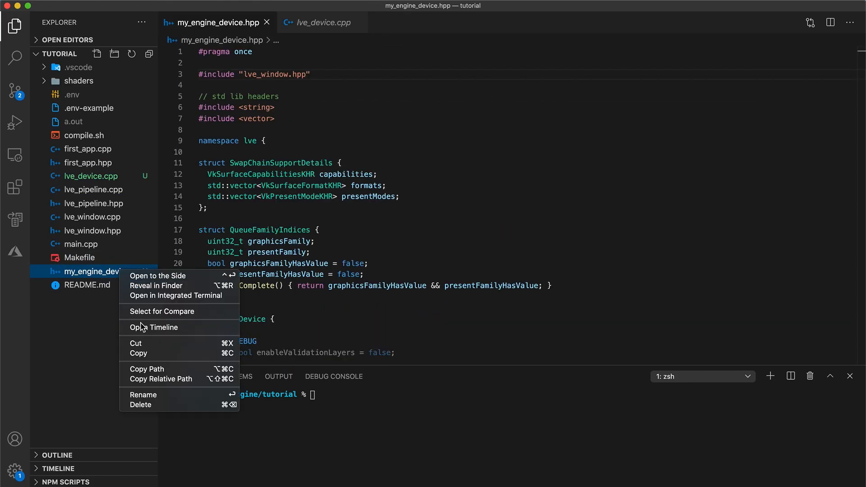
pyautogui.click(143, 394)
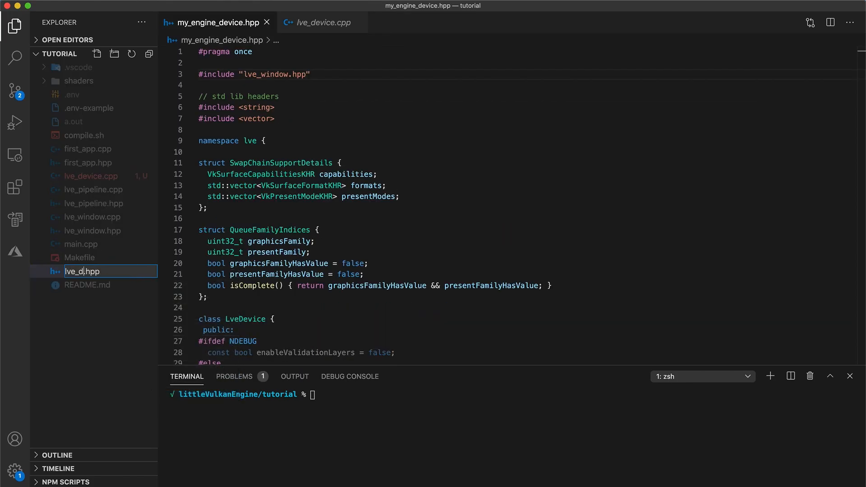
pyautogui.press('Enter')
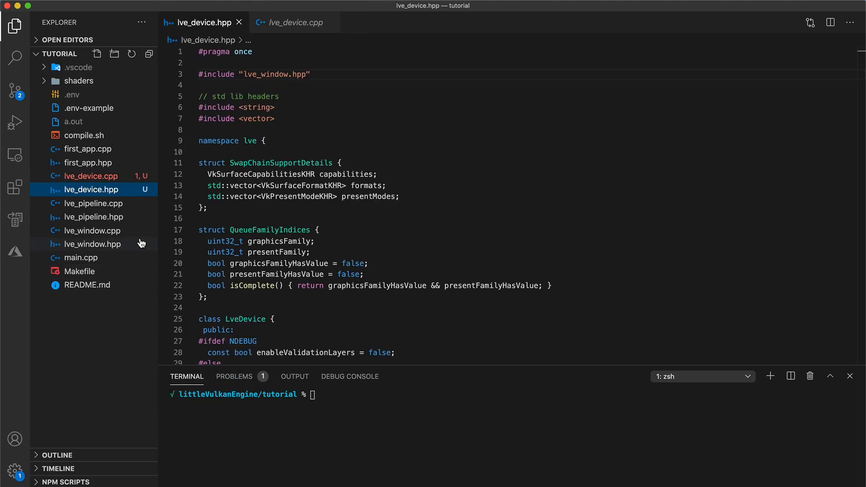
pyautogui.click(293, 22)
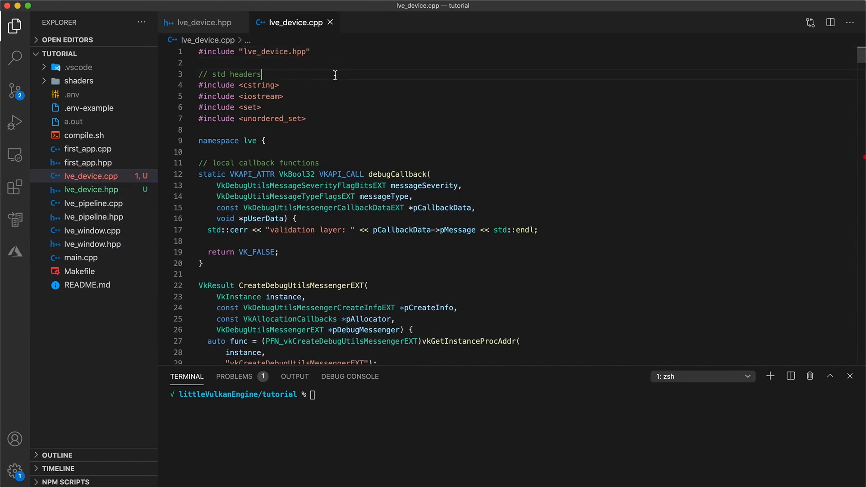
pyautogui.scroll(-3)
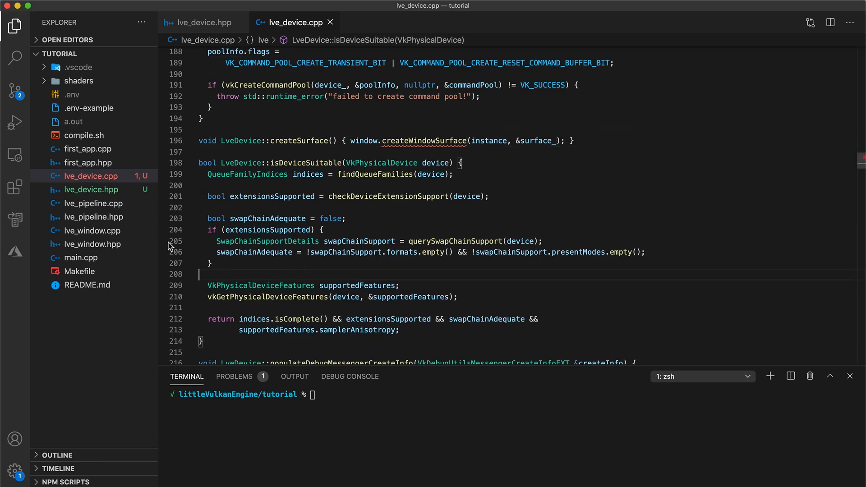
# Add 'void createWindowSurface(VkInstance instance, VkSurfaceKHR *surface);' after shouldClose in lve_window.hpp.
pyautogui.click(92, 243)
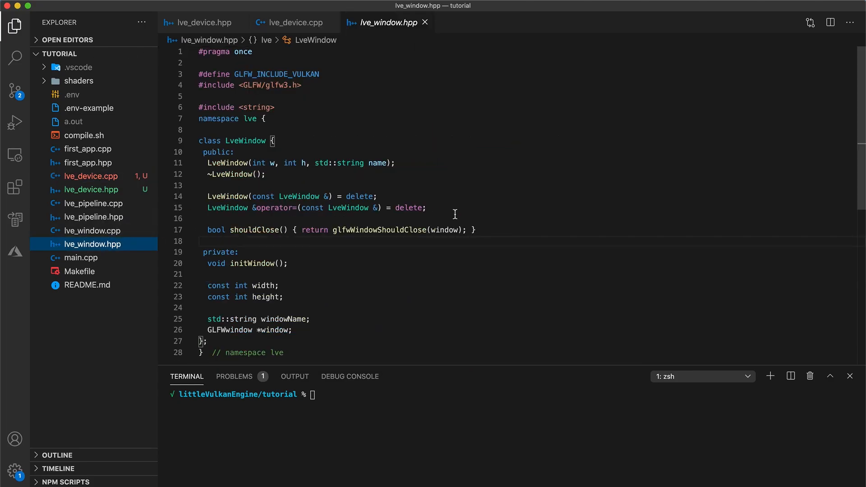
pyautogui.press('Enter')
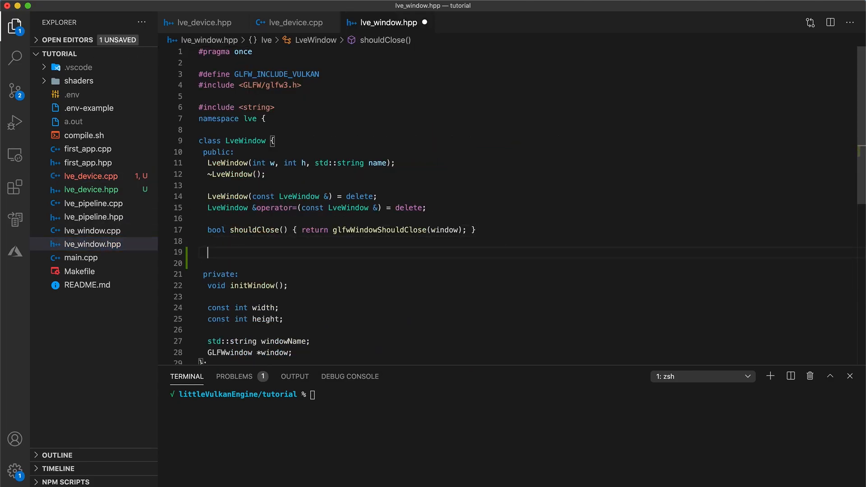
pyautogui.write('void crea')
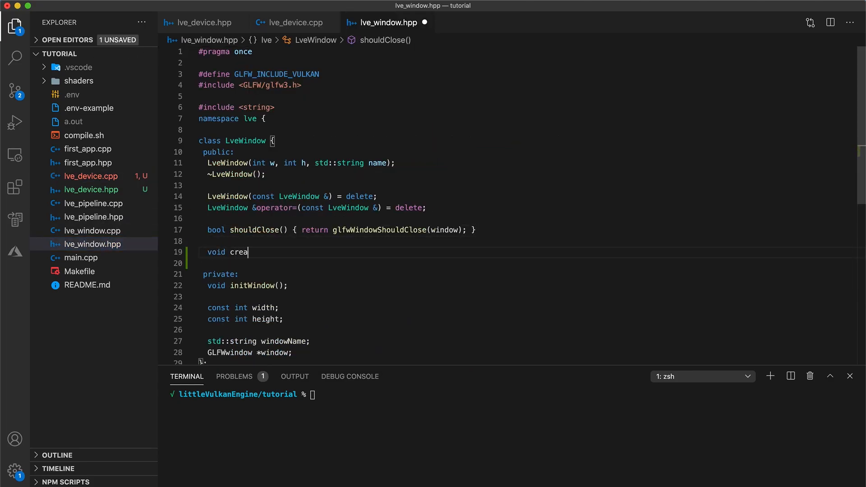
pyautogui.write('teWindowSur')
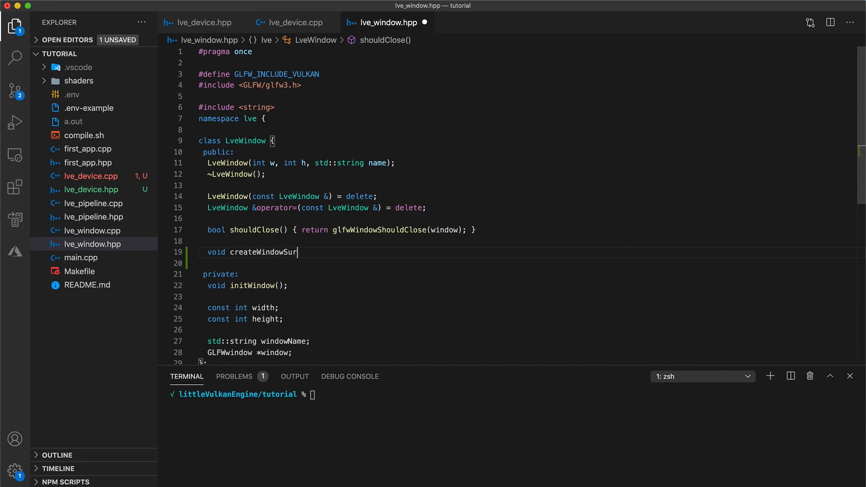
pyautogui.write('face(VkIn')
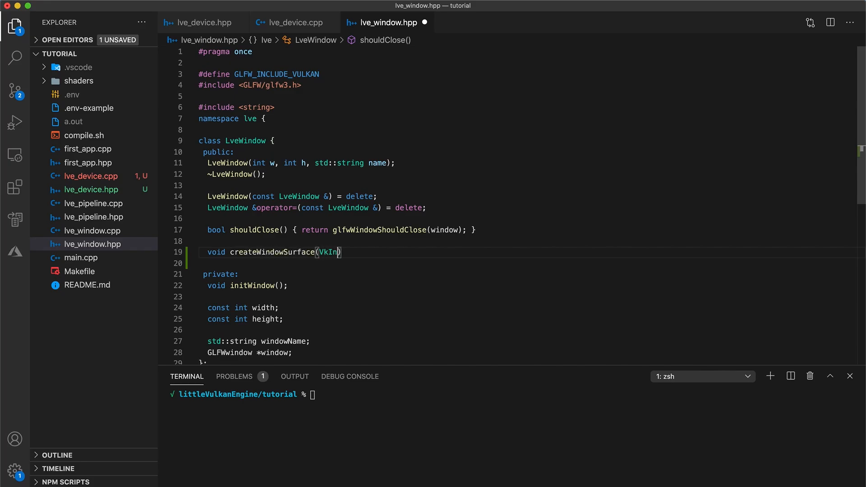
pyautogui.write('stance instance,')
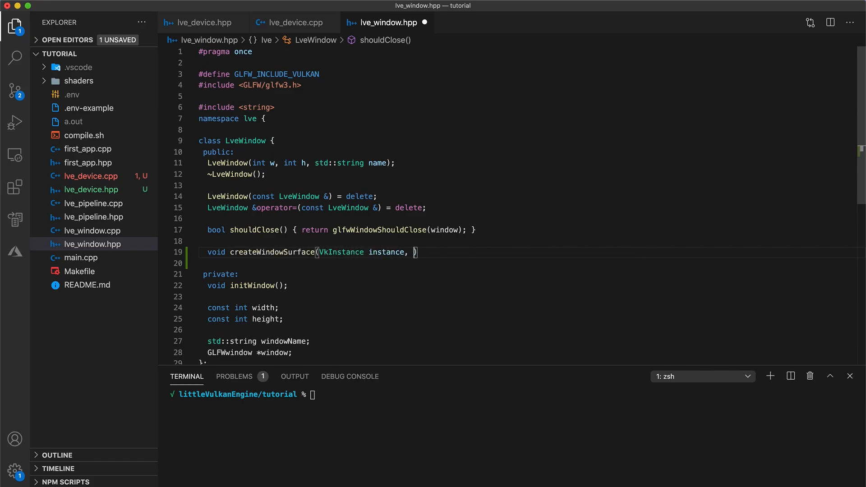
pyautogui.write('VkSur')
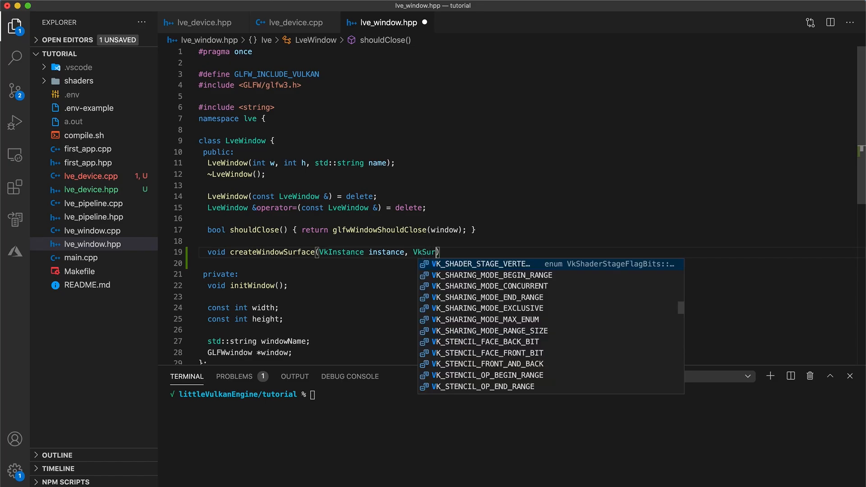
pyautogui.write('faceKHR *su')
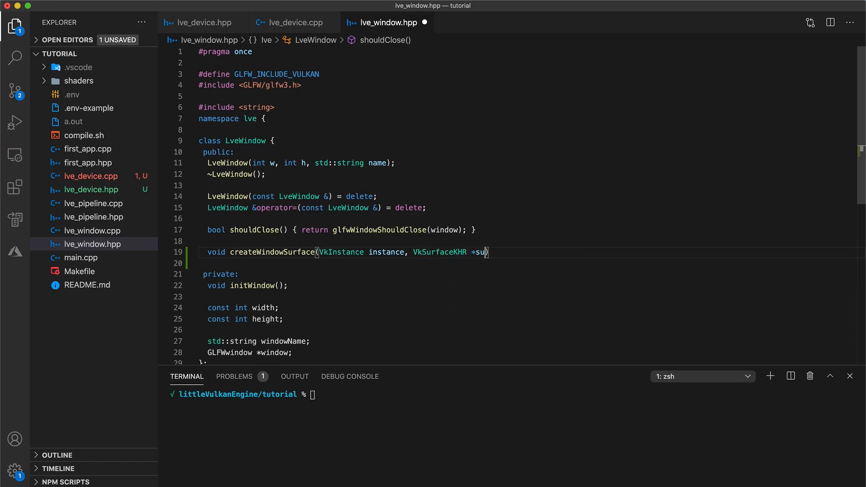
pyautogui.write('rface);')
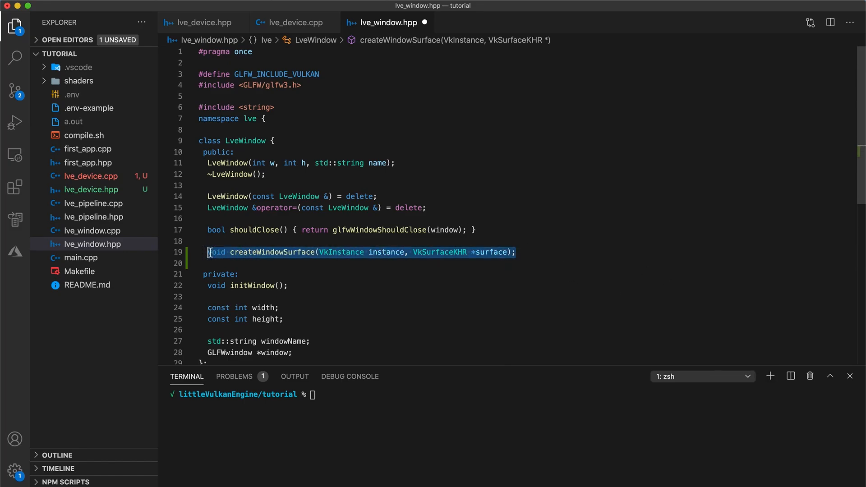
# Define createWindowSurface in lve_window.cpp calling glfwCreateWindowSurface(instance, window, nullptr, surface).
pyautogui.click(92, 230)
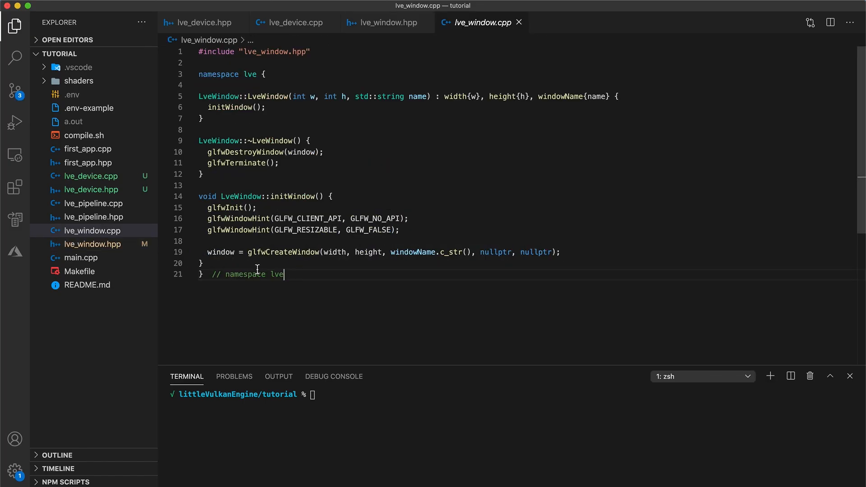
pyautogui.write('void createWindowSurface(VkInstance instance, VkSurfaceKHR *surface);')
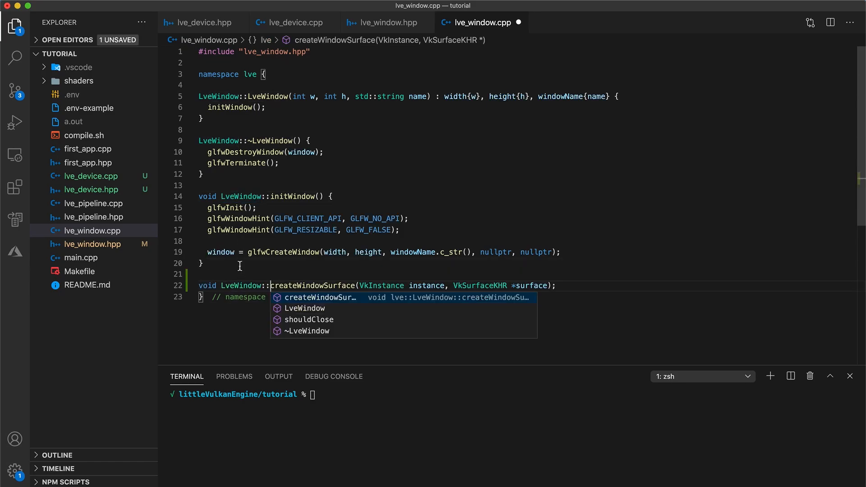
pyautogui.write('{}')
pyautogui.write('if (')
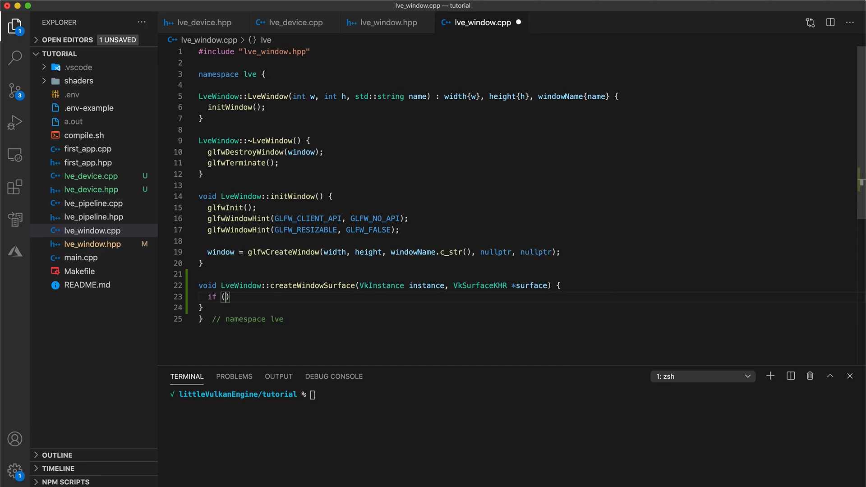
pyautogui.write('glfwCreateWindowSurface(instanc')
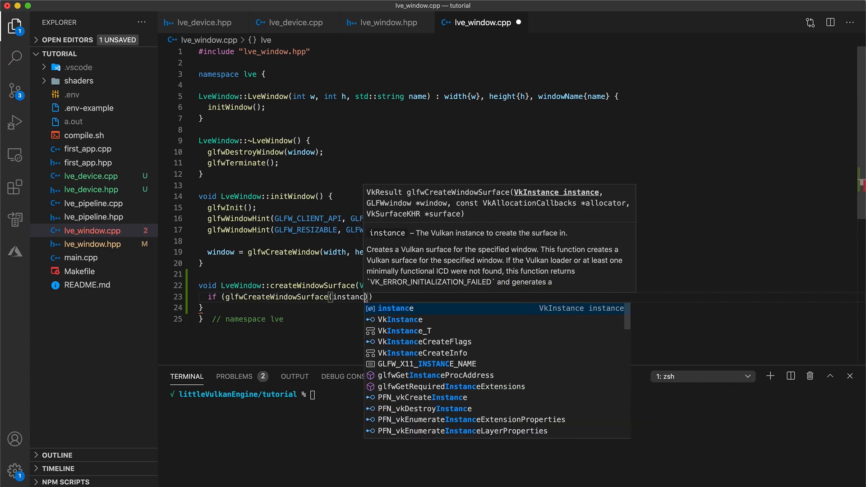
pyautogui.write(', window,')
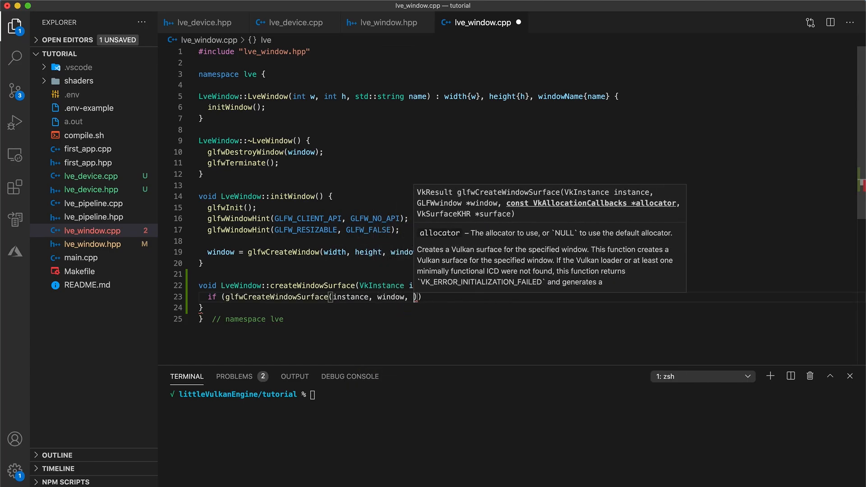
pyautogui.write('nullptr,')
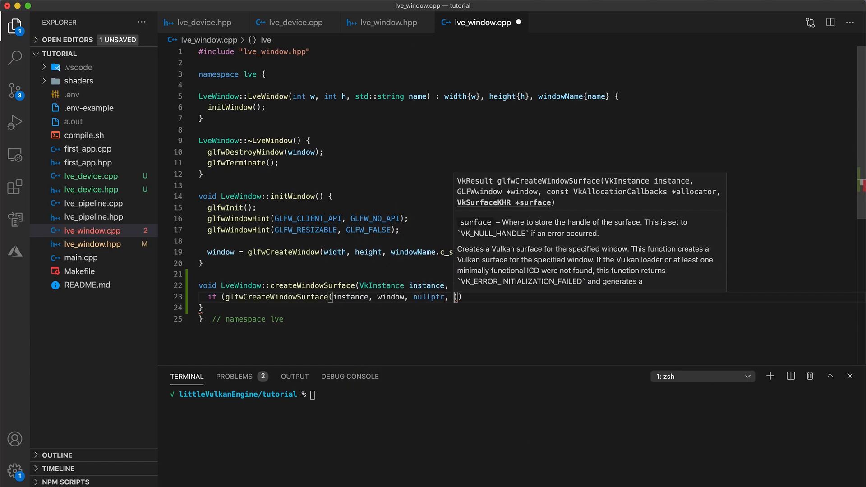
pyautogui.write('surface')
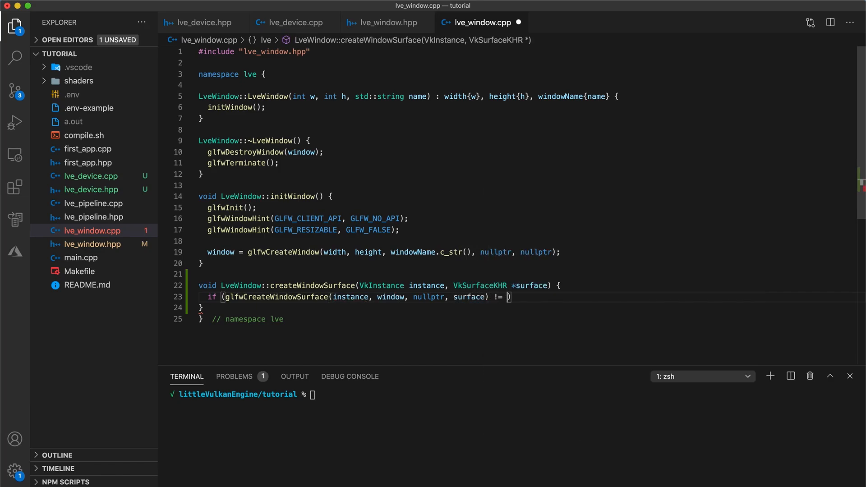
# Throw std::runtime_error if the result isn't VK_SUCCESS, include <stdexcept>, and save.
pyautogui.write('VK_SUCCESS')
pyautogui.write('throw')
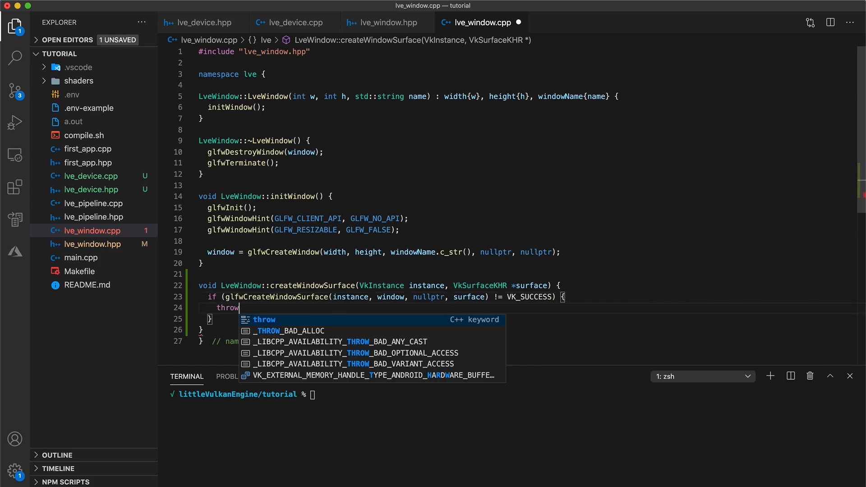
pyautogui.write('std::runtime_error("failed to c')
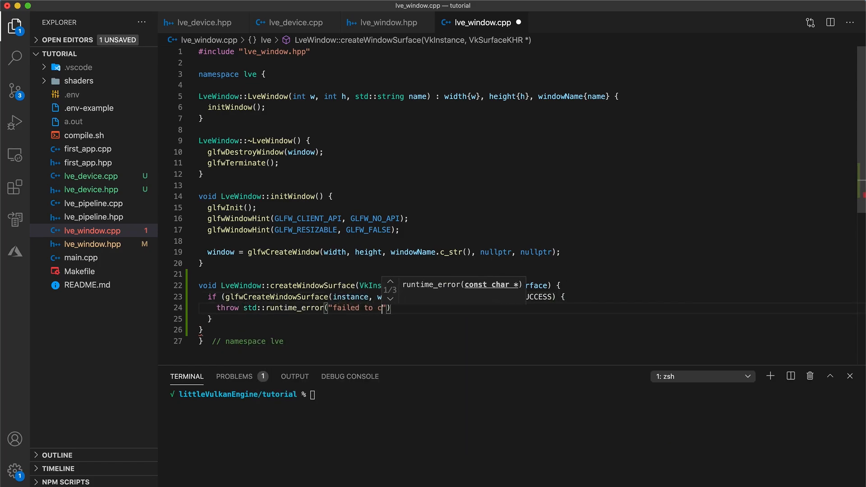
pyautogui.write('raete window surface')
pyautogui.write('#')
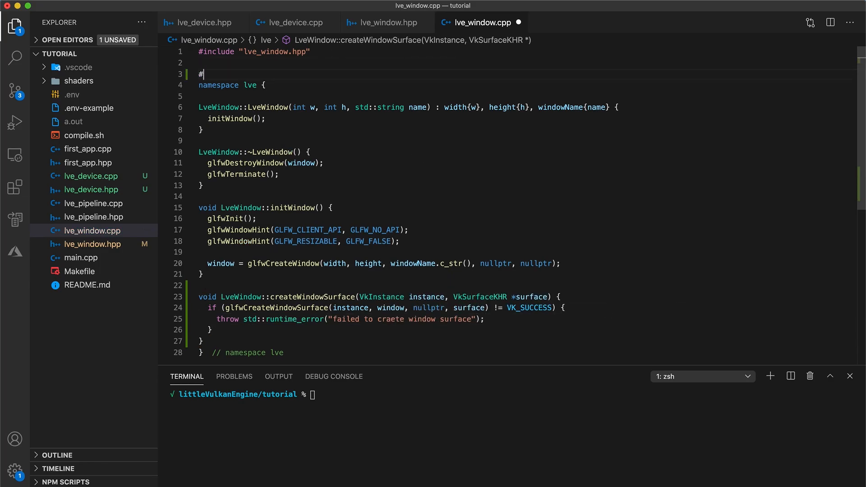
pyautogui.write('include <stdexcept')
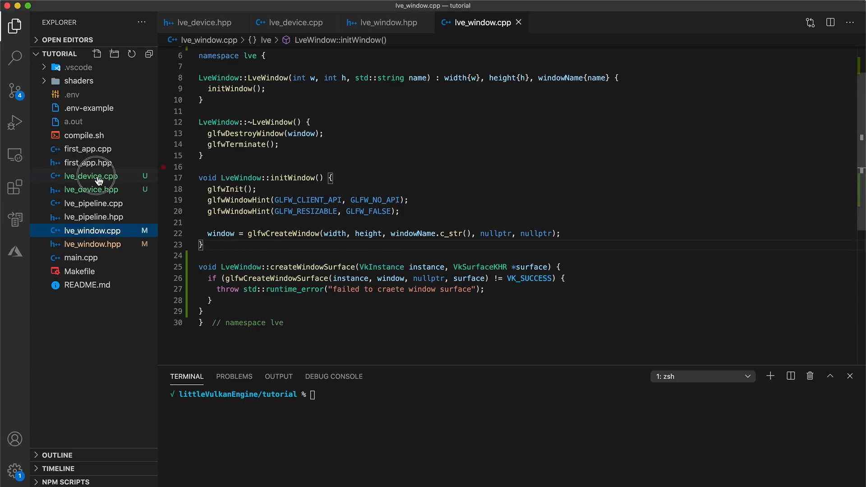
# Check createSurface in lve_device.cpp, then view the Makefile's a.out rule.
pyautogui.click(90, 176)
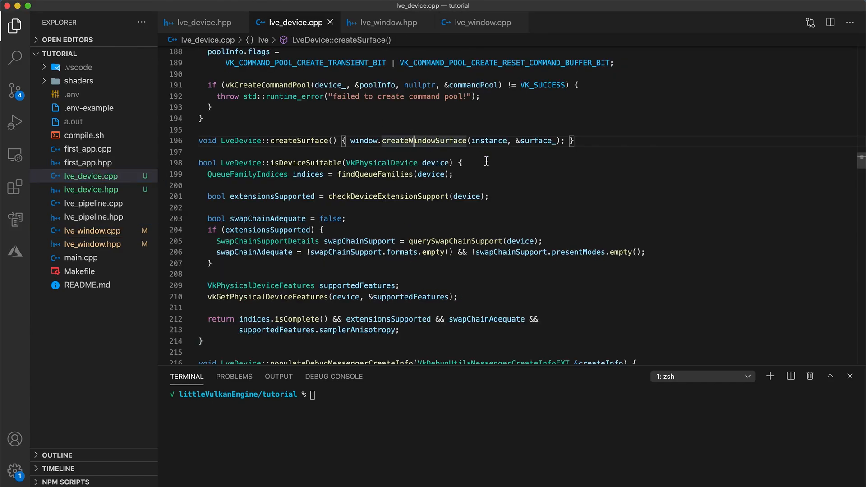
pyautogui.moveTo(501, 161)
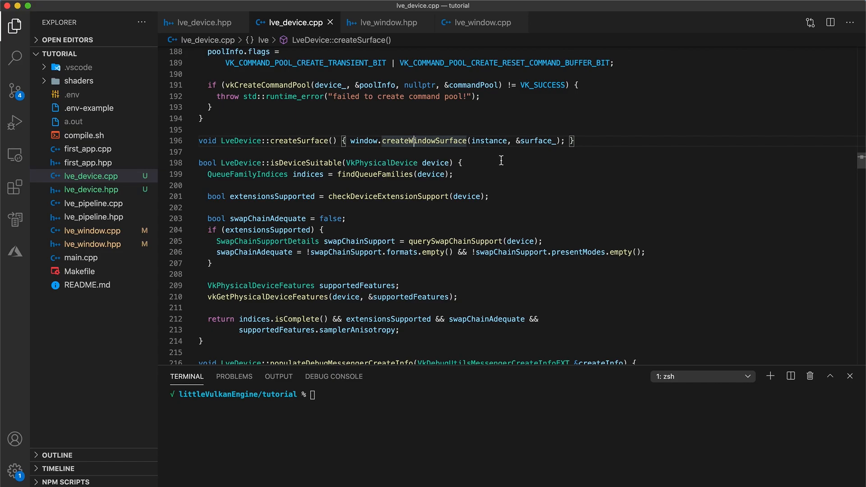
pyautogui.click(79, 271)
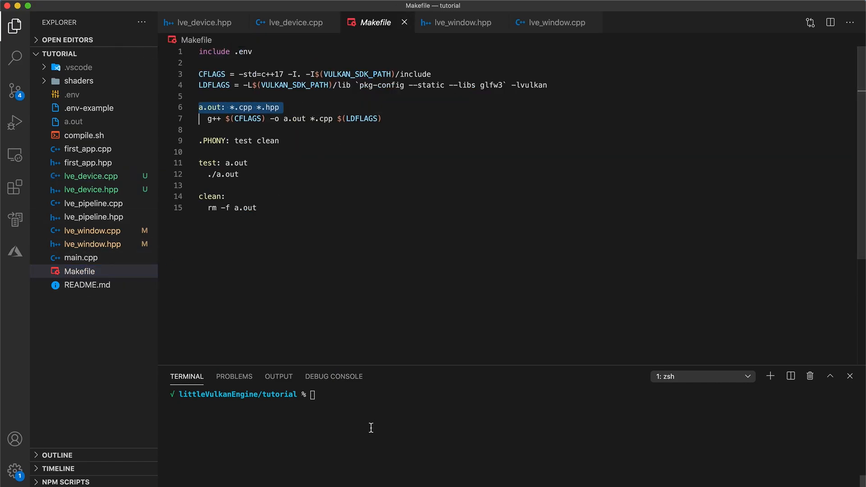
# Run 'make && ./a.out', verify shader sizes and the Hello Vulkan! window, then close it.
pyautogui.write('make &&')
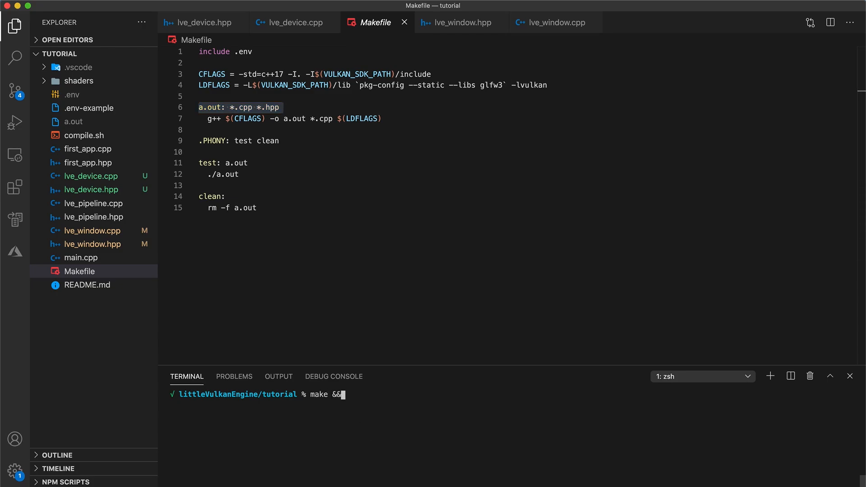
pyautogui.write('./a.out')
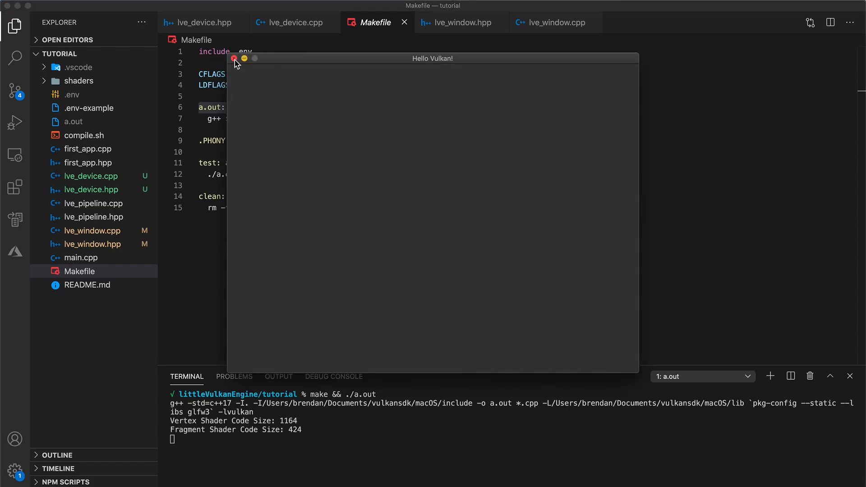
pyautogui.click(233, 58)
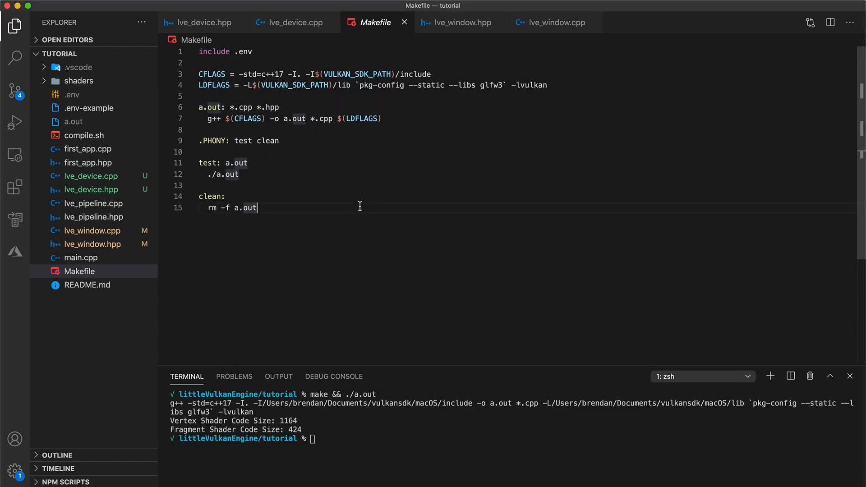
# Review the setup calls in the LveDevice constructor in lve_device.cpp.
pyautogui.click(287, 23)
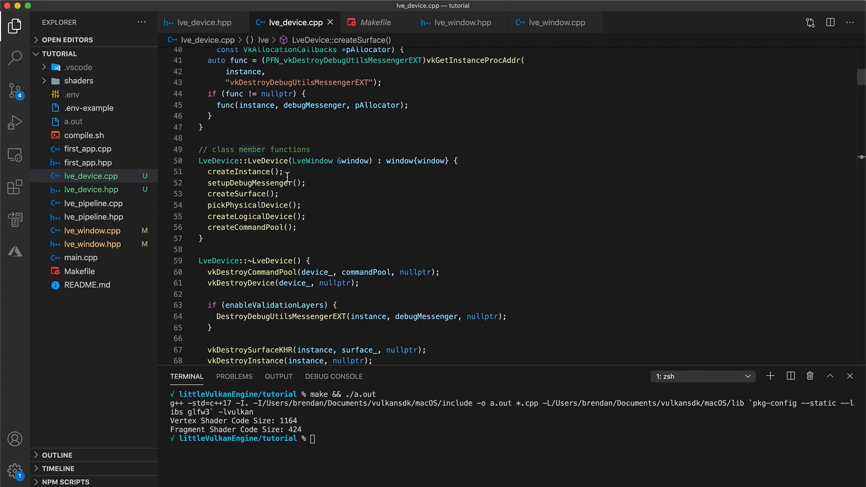
pyautogui.click(287, 171)
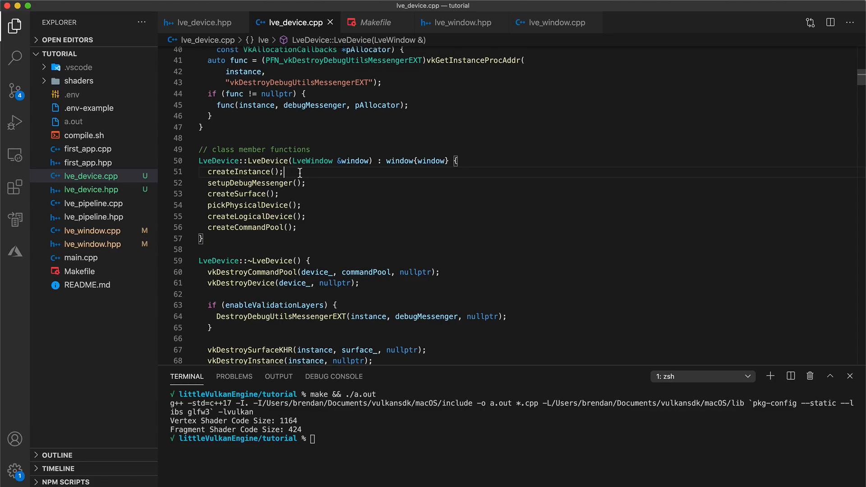
pyautogui.click(325, 183)
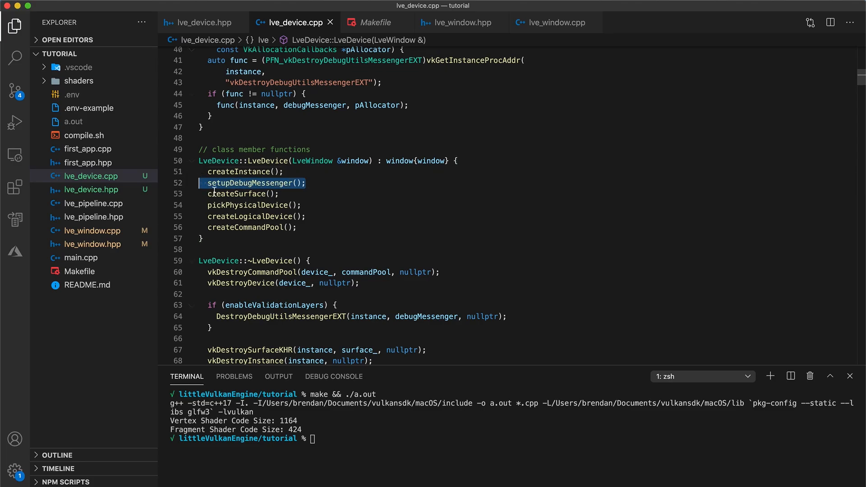
pyautogui.moveTo(317, 197)
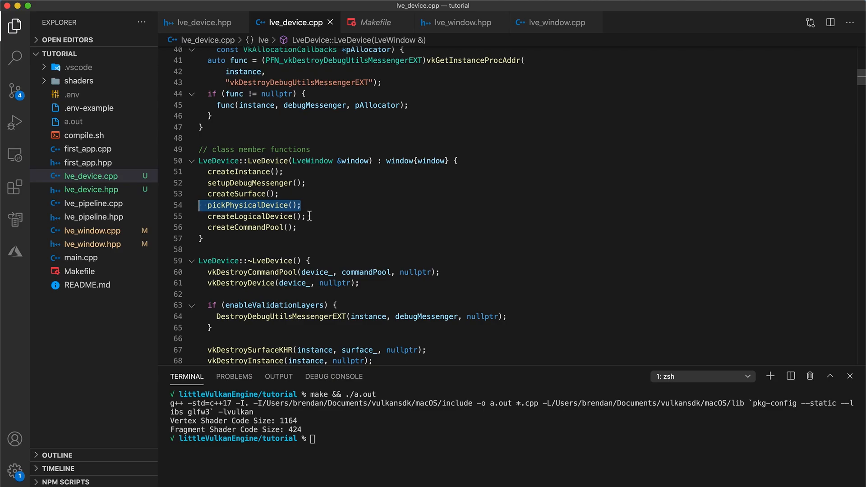
pyautogui.moveTo(352, 217)
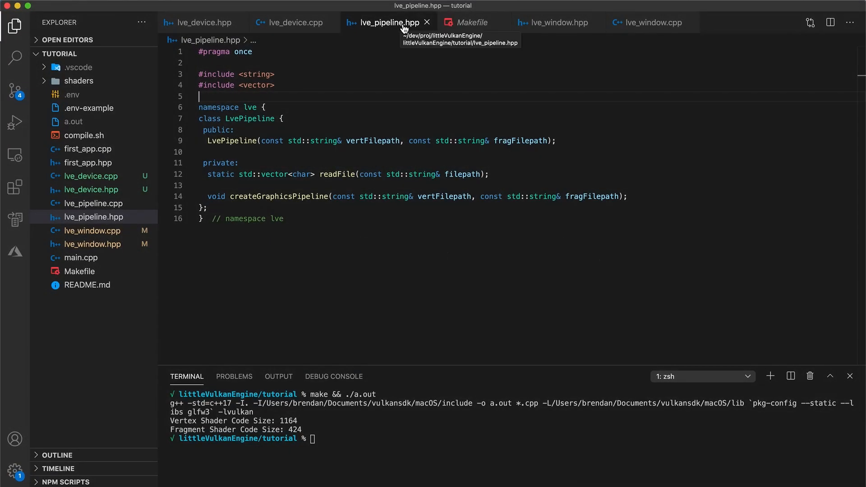
# Add #include "lve_device.hpp" below #pragma once in lve_pipeline.hpp.
pyautogui.press('Enter')
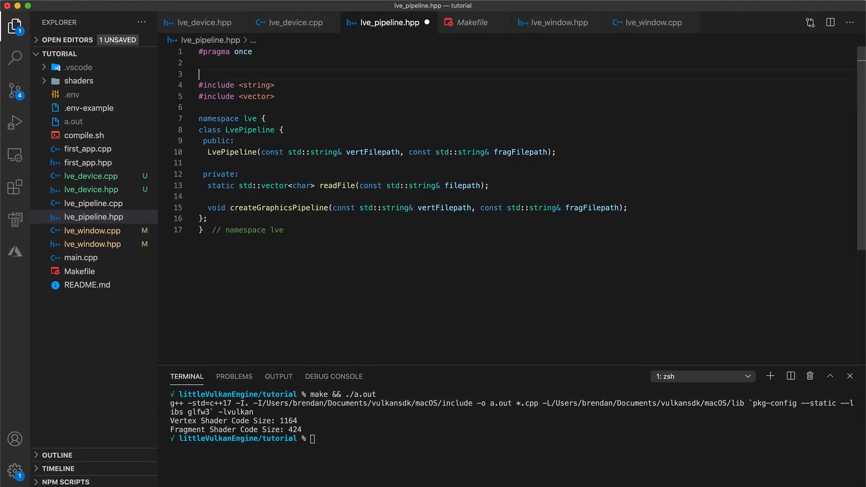
pyautogui.write('#include')
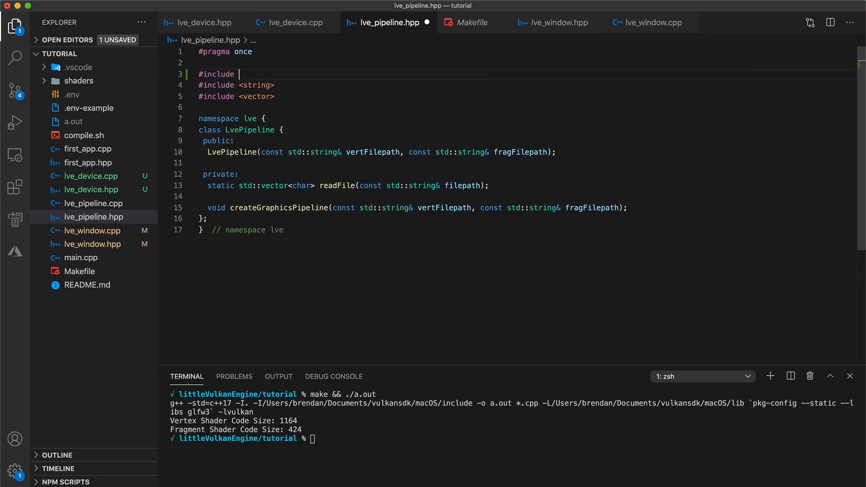
pyautogui.write('"lve_device.hpp"')
pyautogui.write('//')
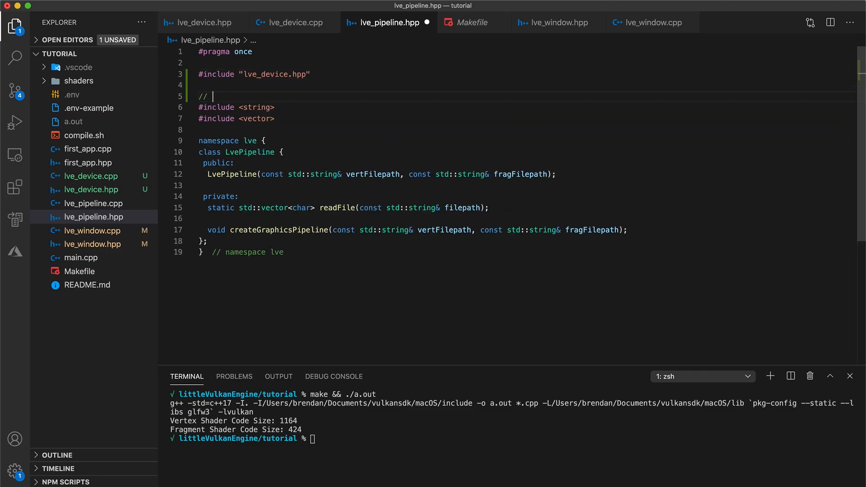
# In lve_pipeline.hpp, add a '// std' comment and 'struct PipelineConfigInfo {};', then save.
pyautogui.write('std')
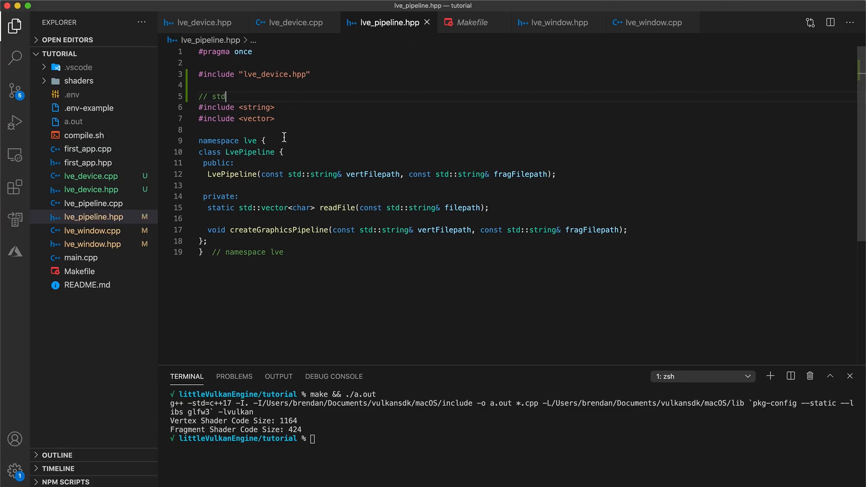
pyautogui.write('st')
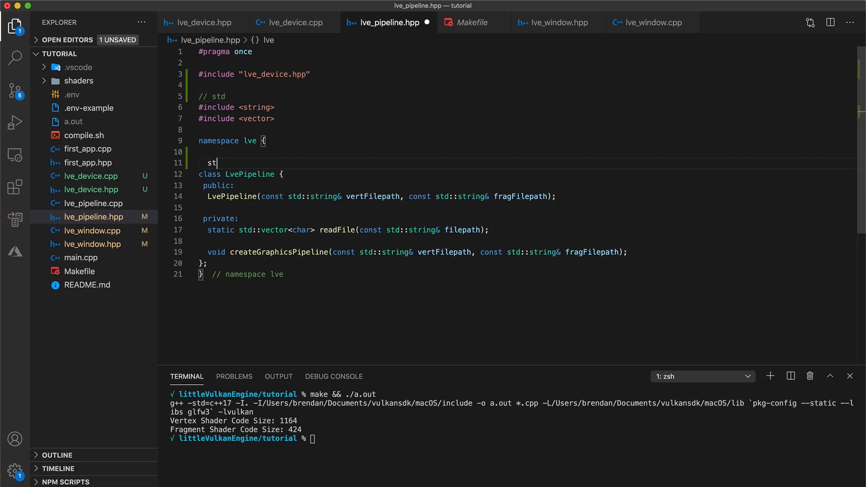
pyautogui.write('ruct')
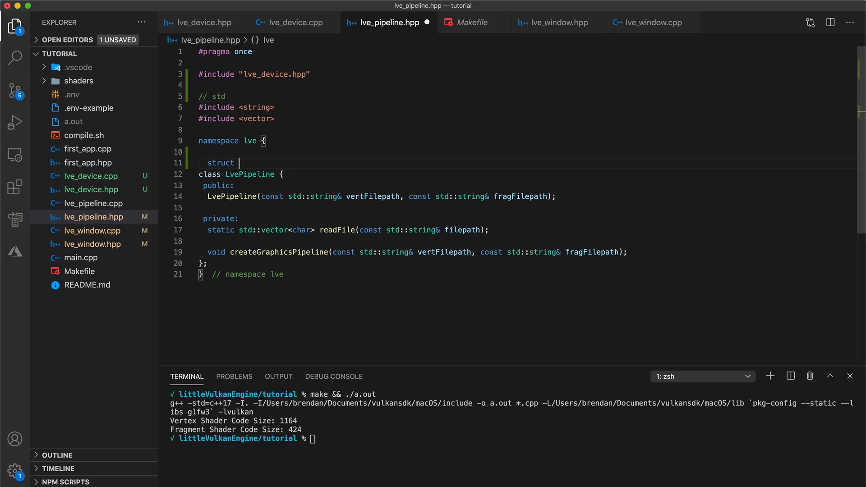
pyautogui.write('PipelineConfigInfo')
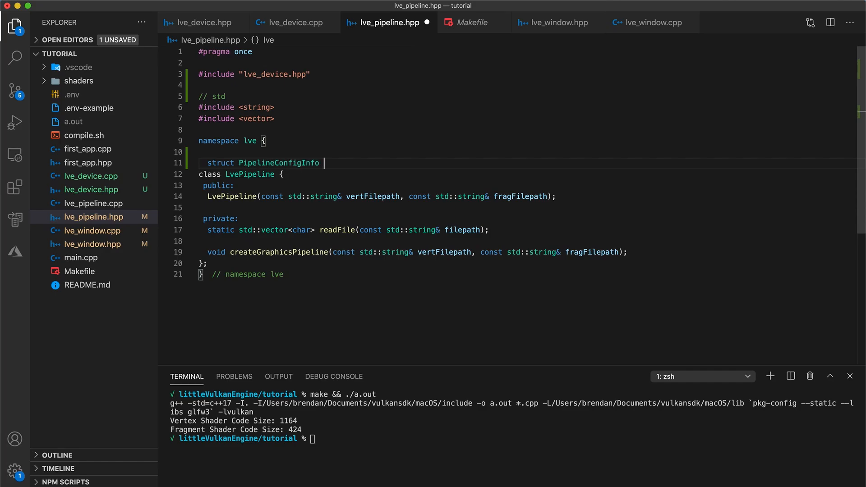
pyautogui.write('{};')
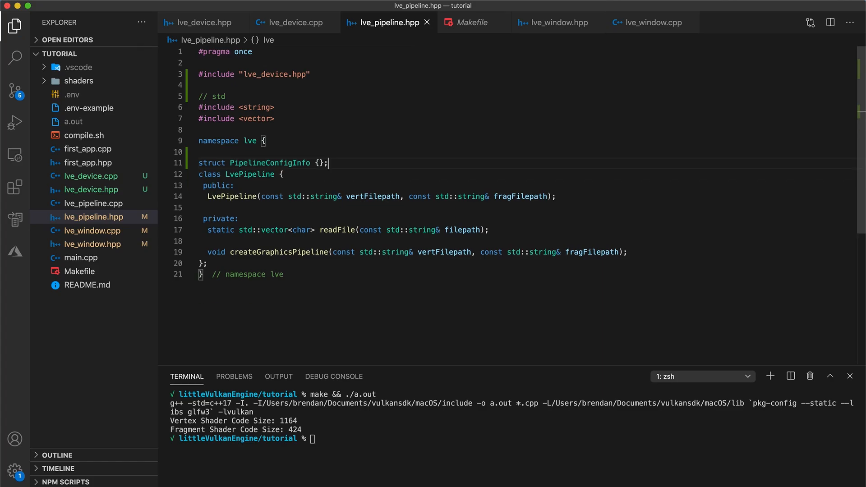
pyautogui.moveTo(317, 210)
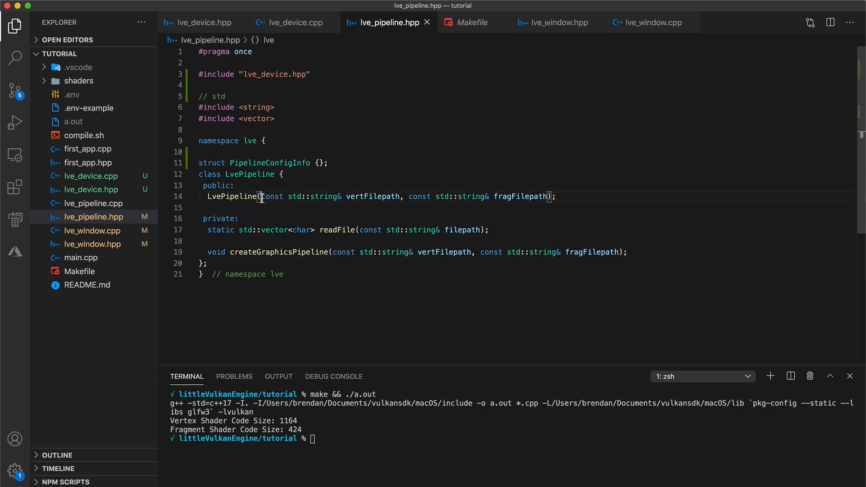
# Add 'const LveDevice& device' and 'const PipelineConfigInfo& configInfo' parameters to the LvePipeline constructor.
pyautogui.write('LveDevice &de')
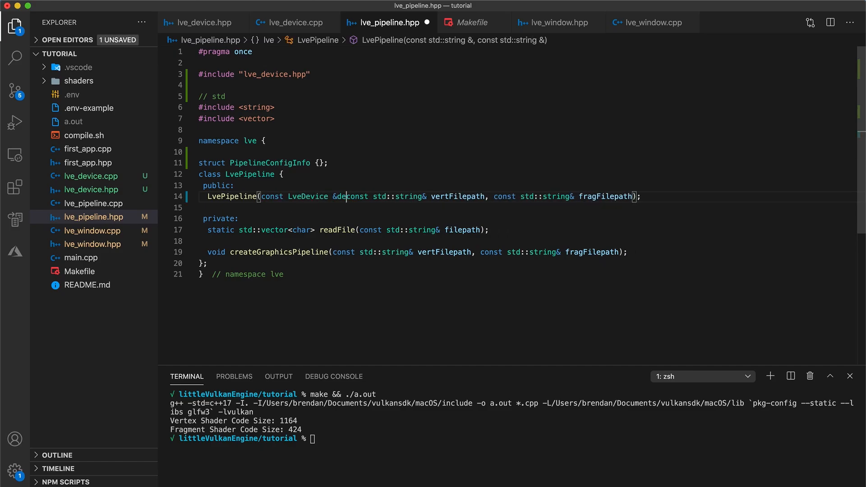
pyautogui.write('vice,')
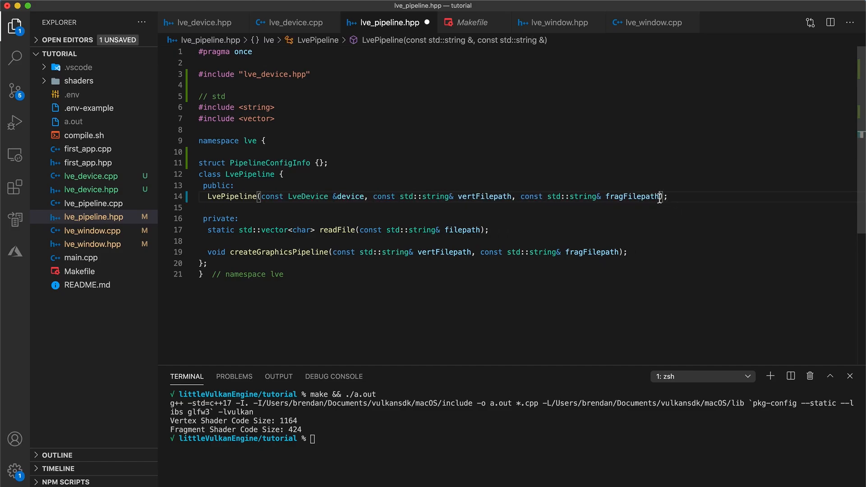
pyautogui.write(', const')
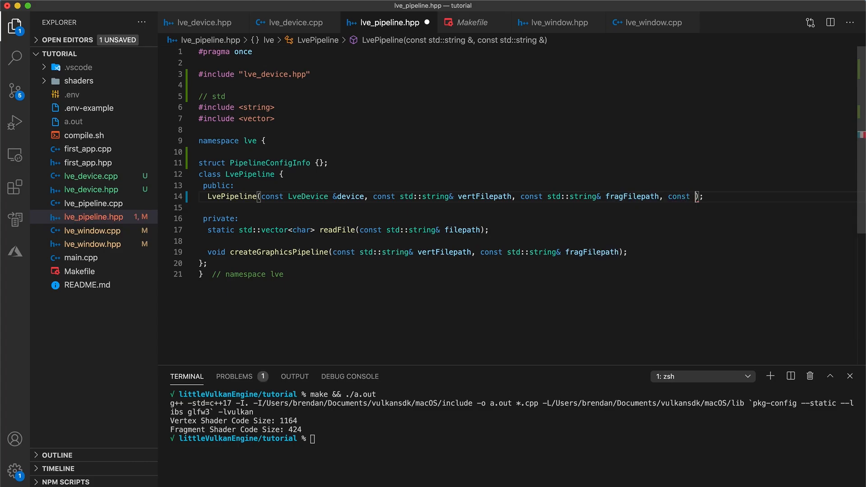
pyautogui.write('PipelineConfigInfo& config')
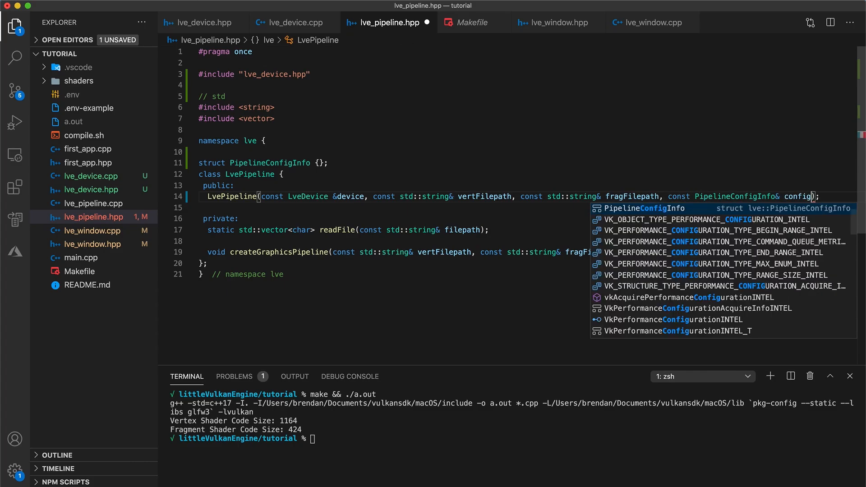
pyautogui.write('Info& configInfo);')
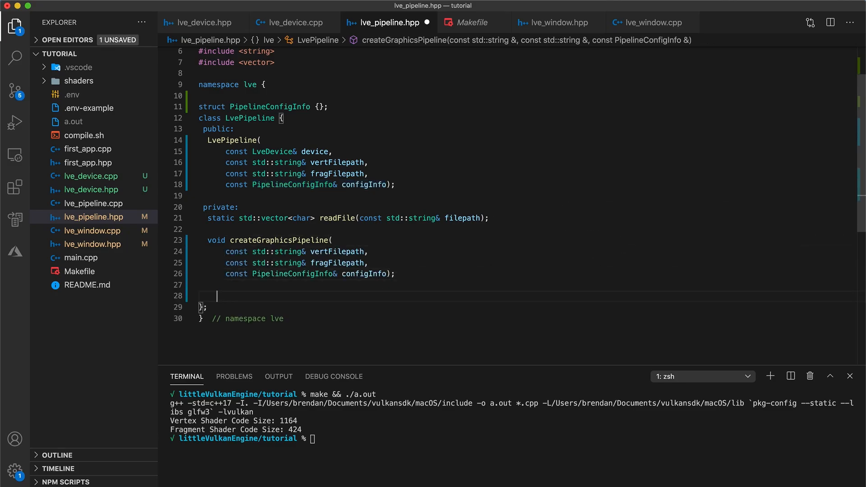
# Declare LveDevice& lveDevice, VkPipeline graphicsPipeline, and vert/frag VkShaderModule members, fixing the 'VkSahderModule' typo.
pyautogui.write('LveDev')
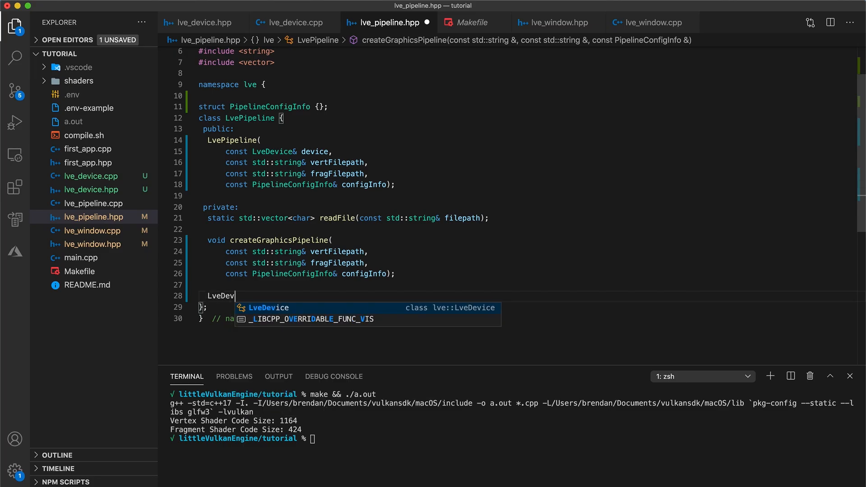
pyautogui.write('ice &lve')
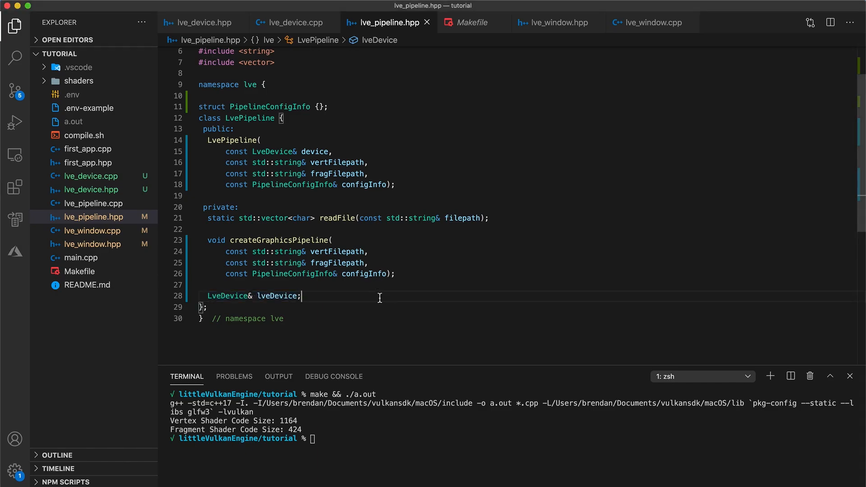
pyautogui.write('VkPipeline graphics')
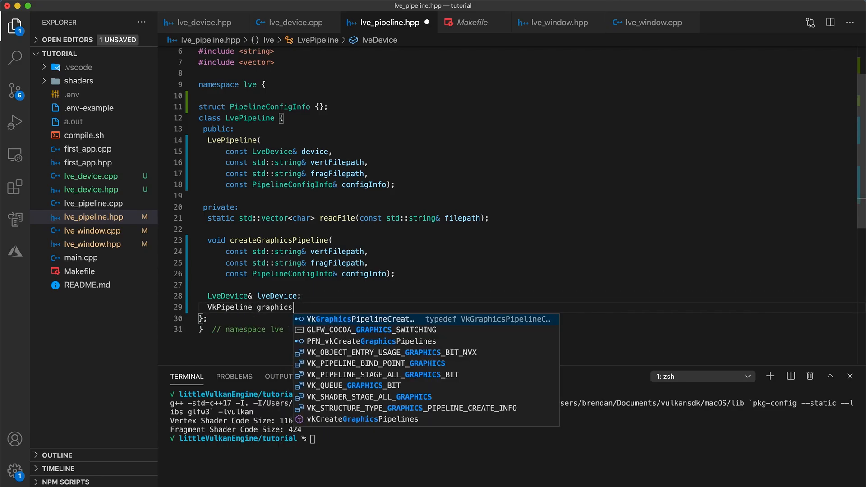
pyautogui.write('P')
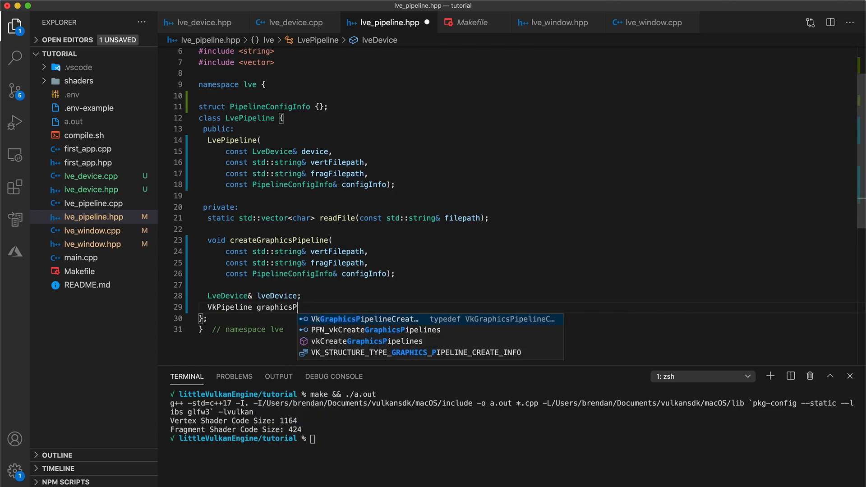
pyautogui.write('ipeline;')
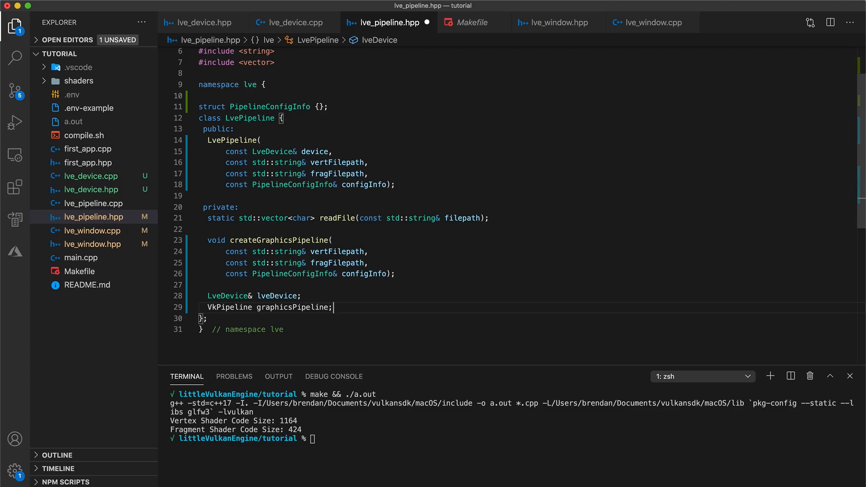
pyautogui.write('VkSahderModule vertShaderModule;')
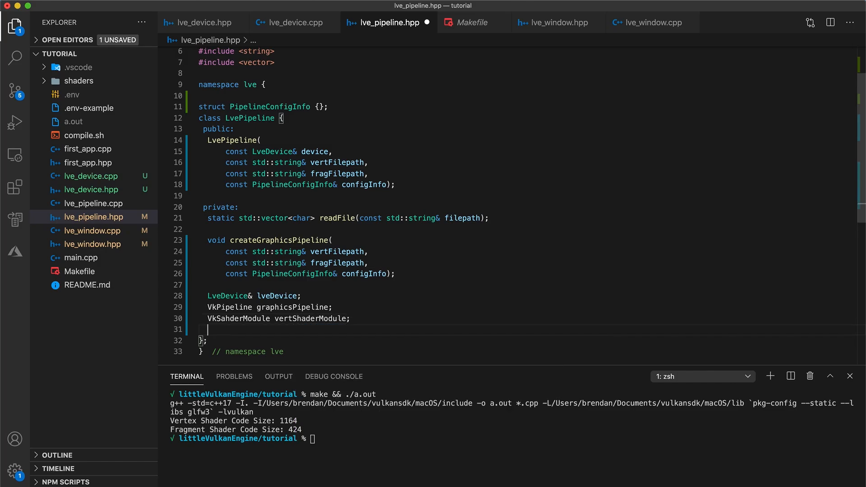
pyautogui.write('VkShaderModule fragShaderModule;')
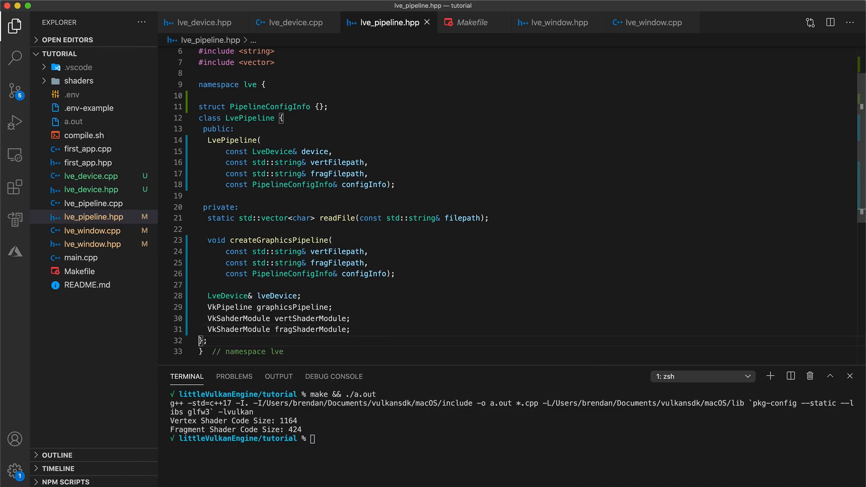
pyautogui.doubleClick(239, 319)
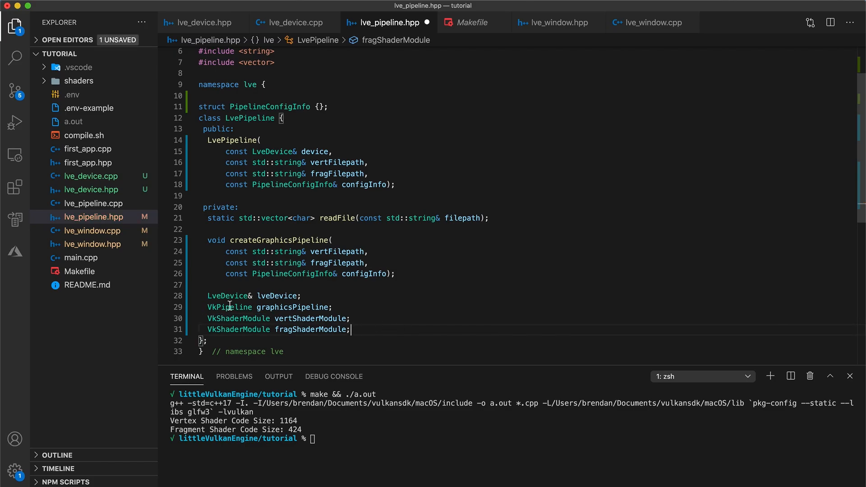
pyautogui.moveTo(229, 307)
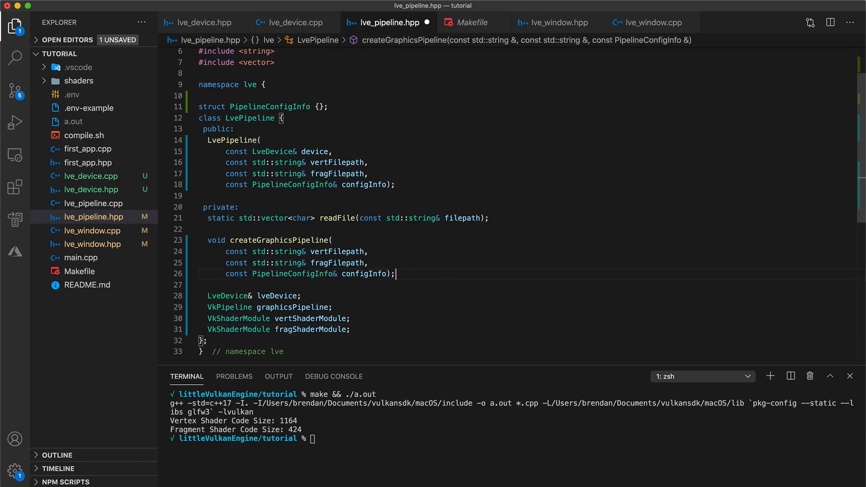
# Declare void createShaderModule(const std::vector<char>& code, VkShaderModule* shaderModule) in LvePipeline.
pyautogui.press('Enter')
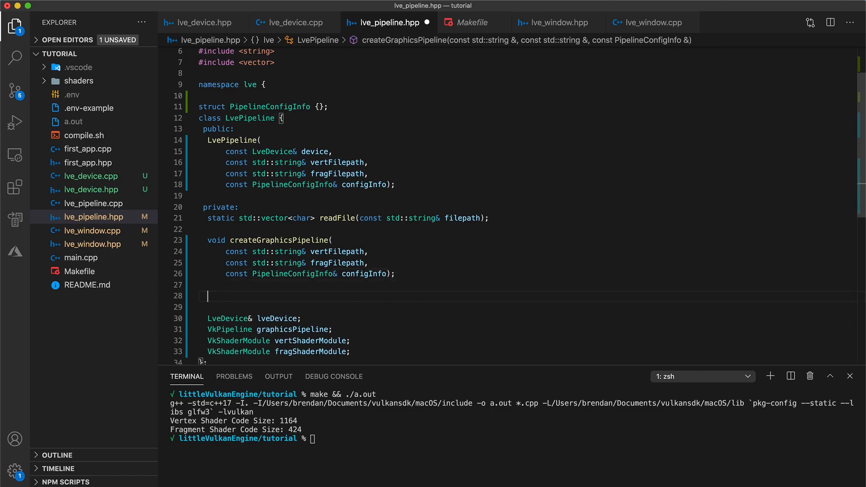
pyautogui.write('void createShaderM')
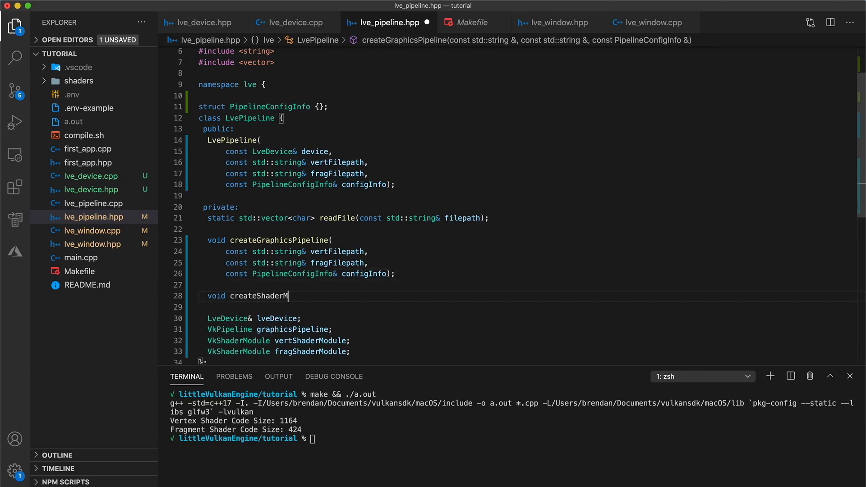
pyautogui.write('odule(con')
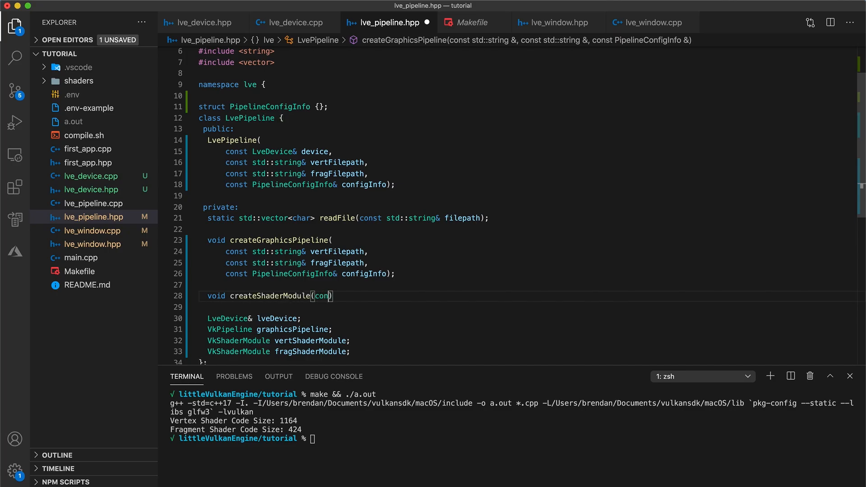
pyautogui.write('st std::vector')
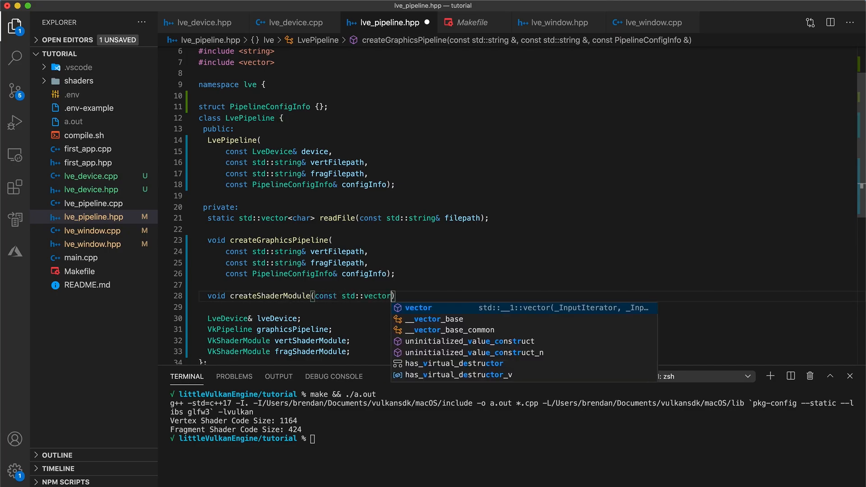
pyautogui.write('<char>& cod')
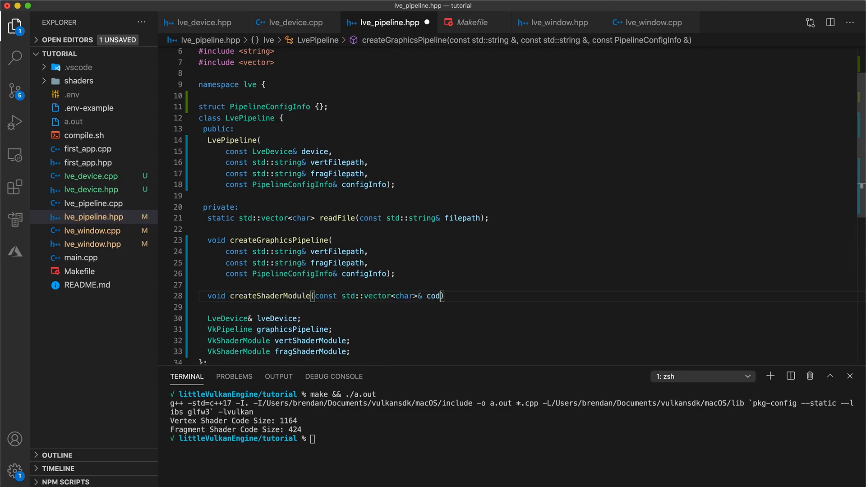
pyautogui.write(', VkSahd')
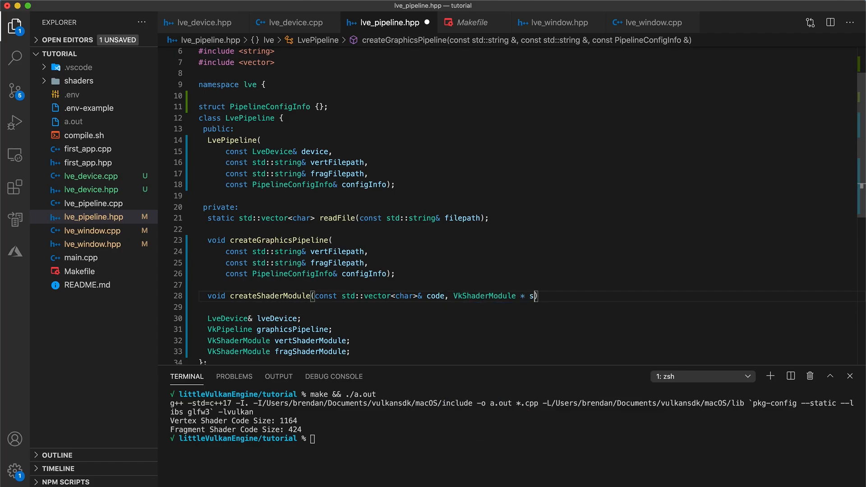
pyautogui.write('haderModule')
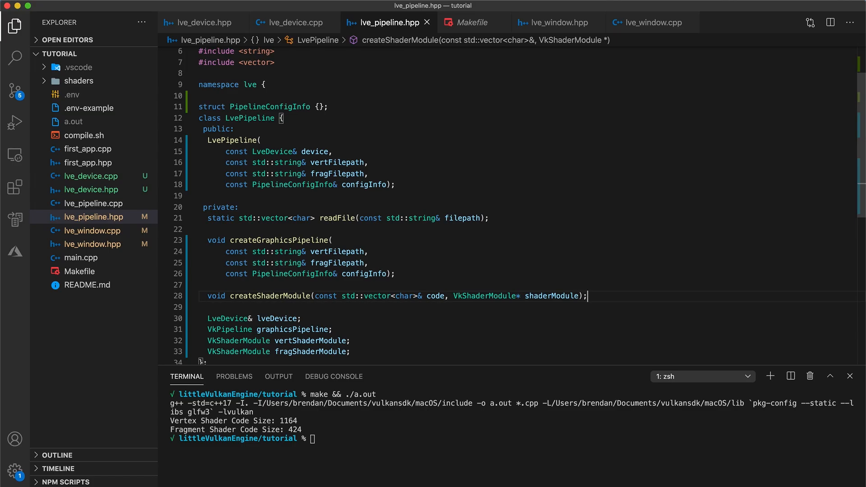
pyautogui.moveTo(387, 240)
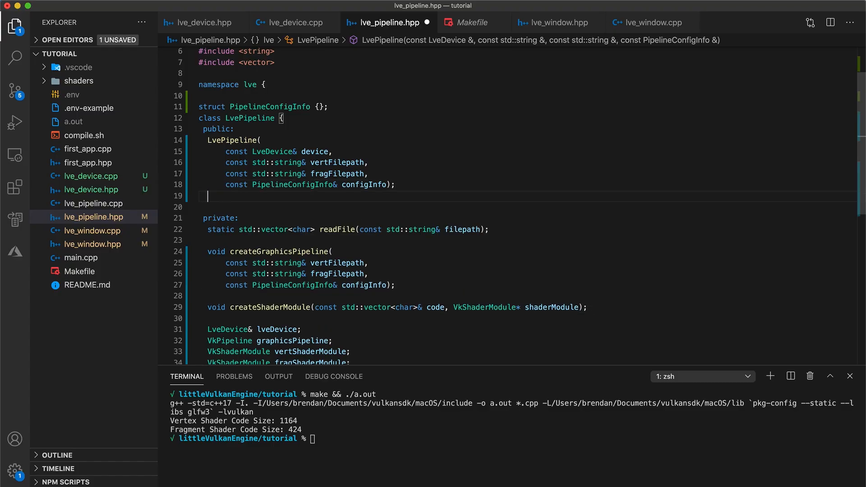
# Add an empty ~LvePipeline() {} destructor and begin the LvePipeline copy constructor declaration.
pyautogui.write('~LvePipeline(')
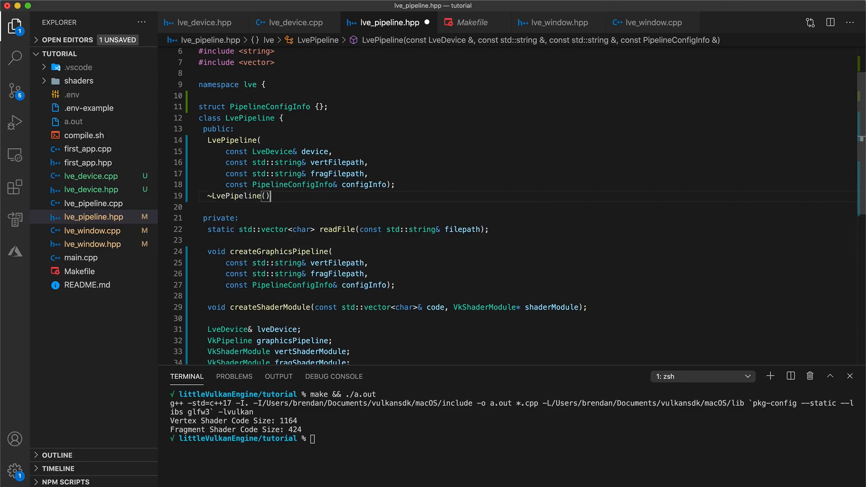
pyautogui.write('{}')
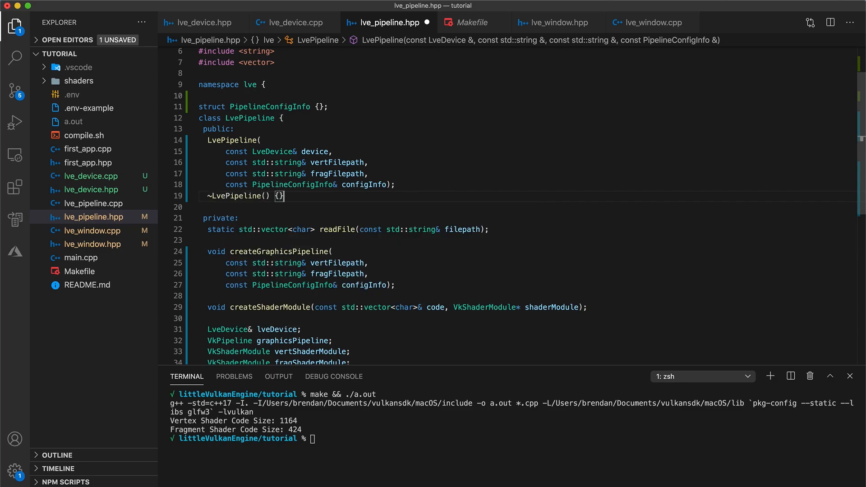
pyautogui.write('LvePipeline(const')
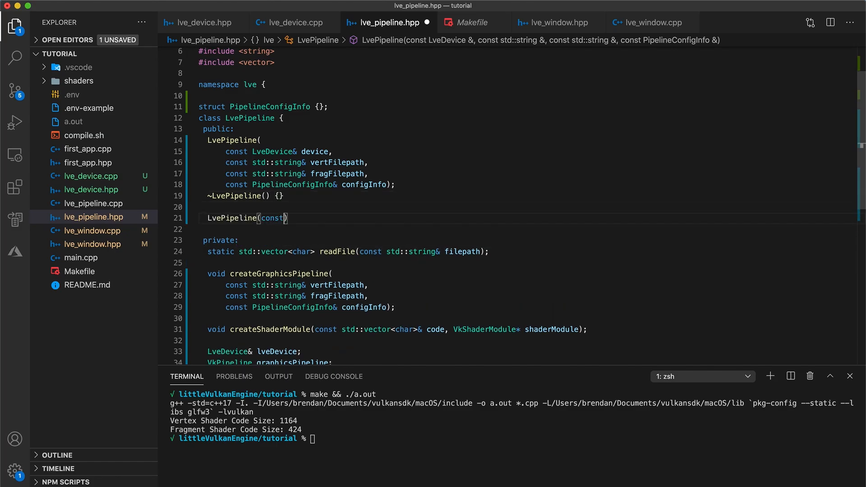
pyautogui.write('LvePipeline&')
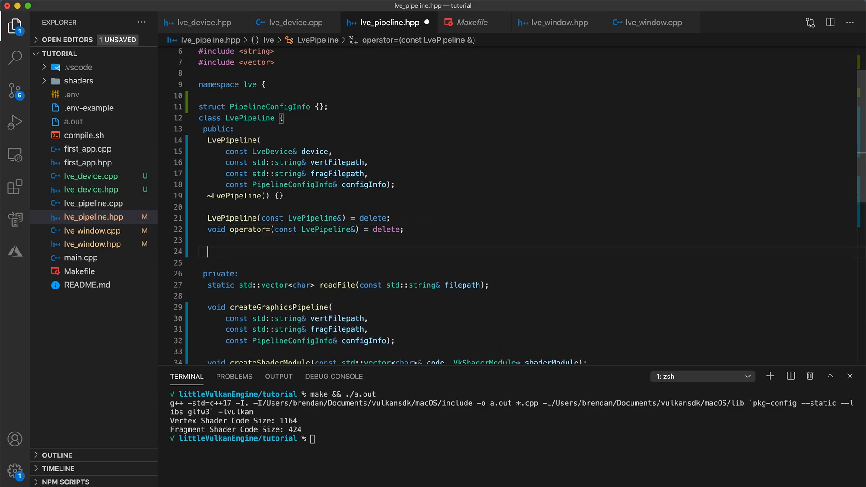
# Declare static PipelineConfigInfo defaultPipelineConfigInfo(uint32_t width, uint32_t height);.
pyautogui.write('static PipelineConfigInfo defaul')
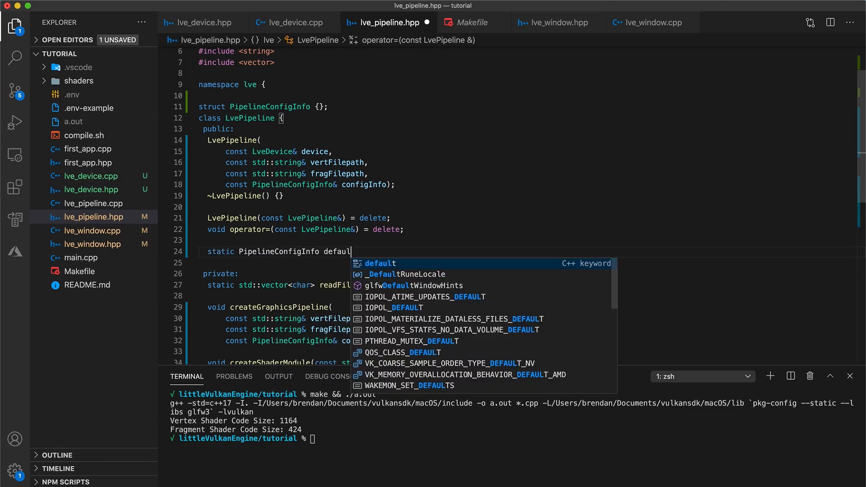
pyautogui.write('tPipelineConfigInfo(u')
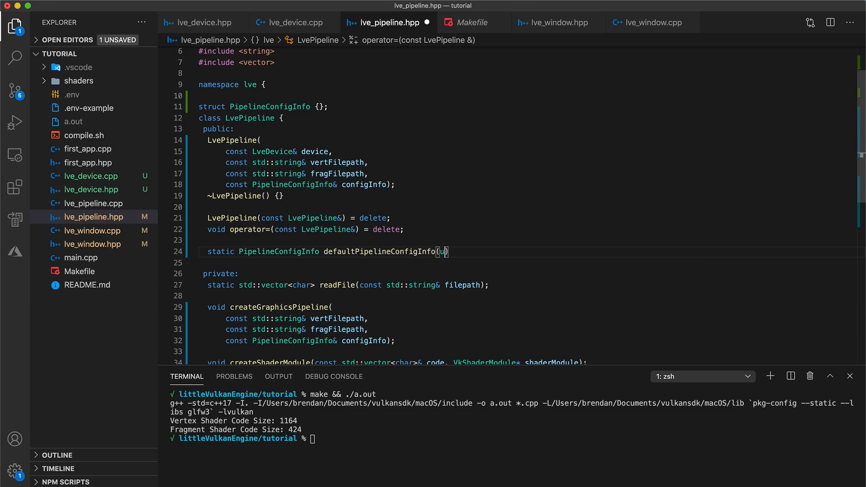
pyautogui.write('int32_t width')
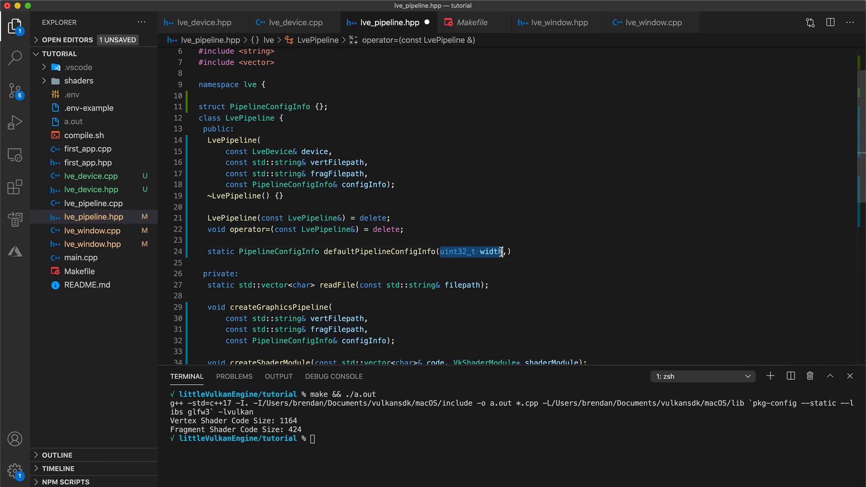
pyautogui.write(', uint32_t height')
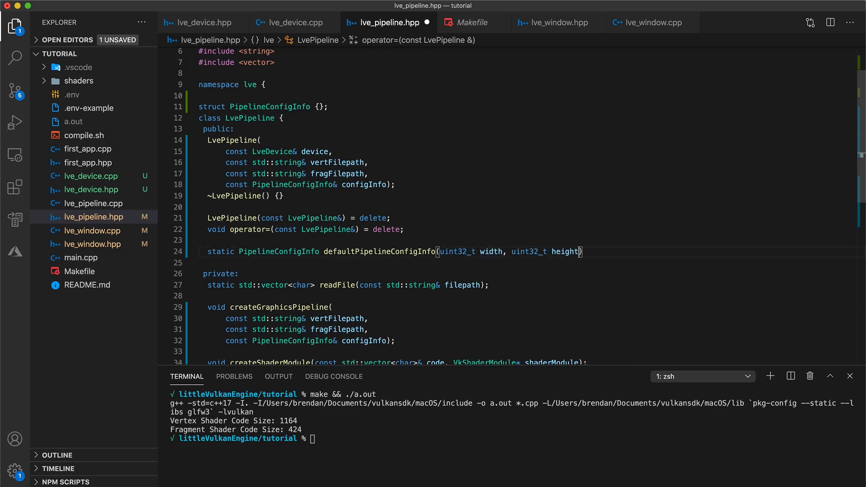
pyautogui.write(';')
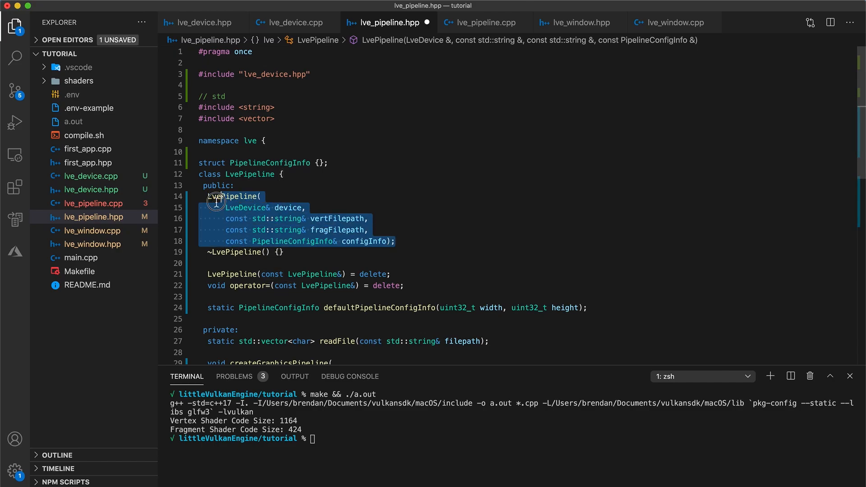
# In lve_pipeline.cpp, initialise lveDevice{device} and add a const PipelineConfigInfo& configInfo parameter to createGraphicsPipeline.
pyautogui.click(304, 207)
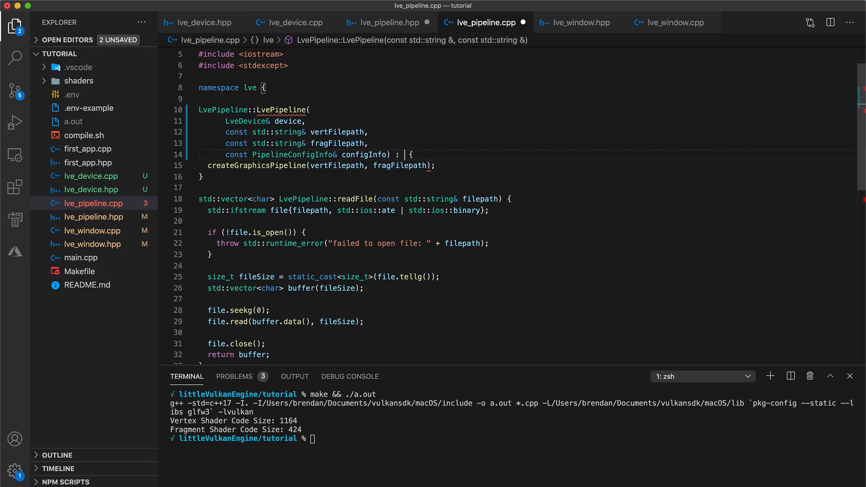
pyautogui.write('lveDevic')
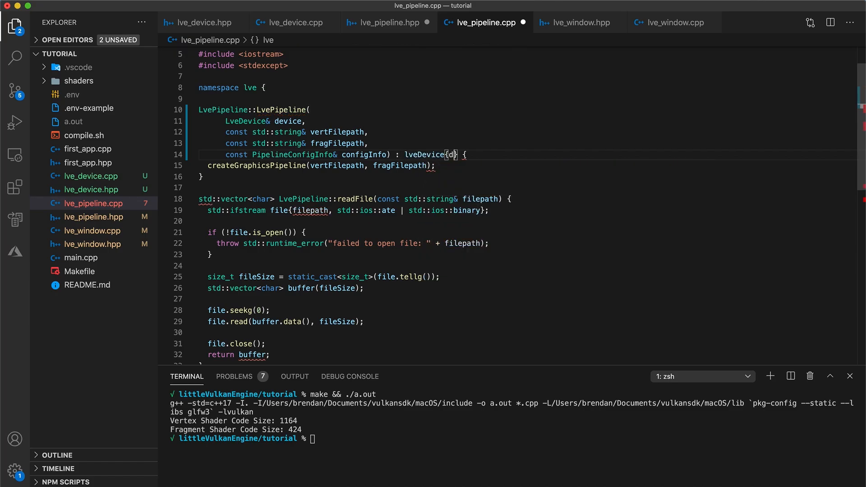
pyautogui.write('evice')
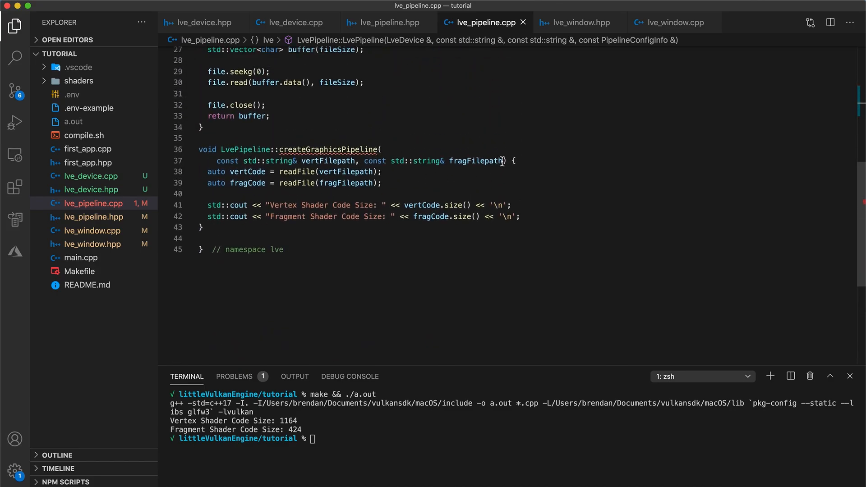
pyautogui.write('const PipelineConfigInfo& configInfo) {')
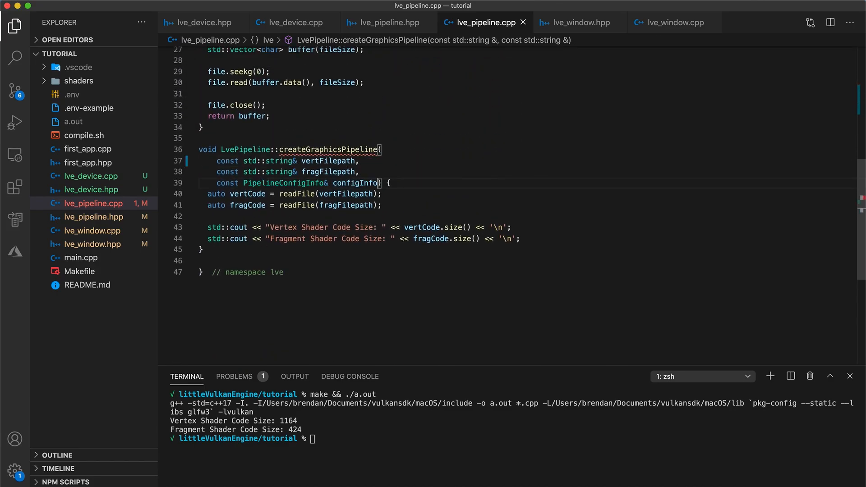
# Start the createShaderModule(const std::vector<char>& code, VkShaderModule* shaderModule) definition in lve_pipeline.cpp.
pyautogui.click(384, 22)
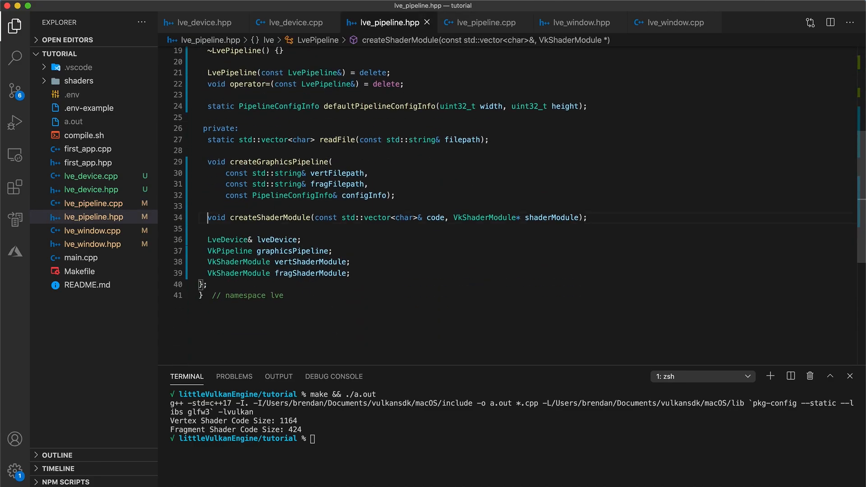
pyautogui.click(485, 22)
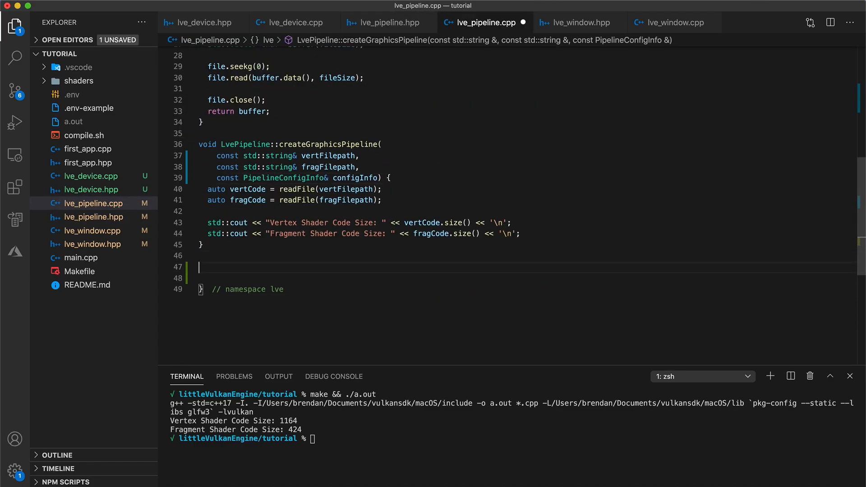
pyautogui.write('void createShaderModule(const std::vector<char>& code, VkShaderModule* shaderModule);')
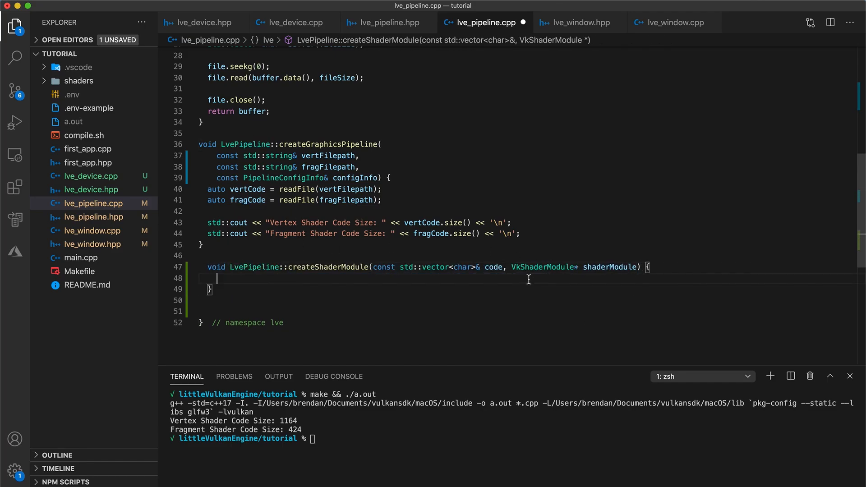
# Create a VkShaderModuleCreateInfo createInfo and set its sType to the shader module structure type.
pyautogui.write('VkShaderModule')
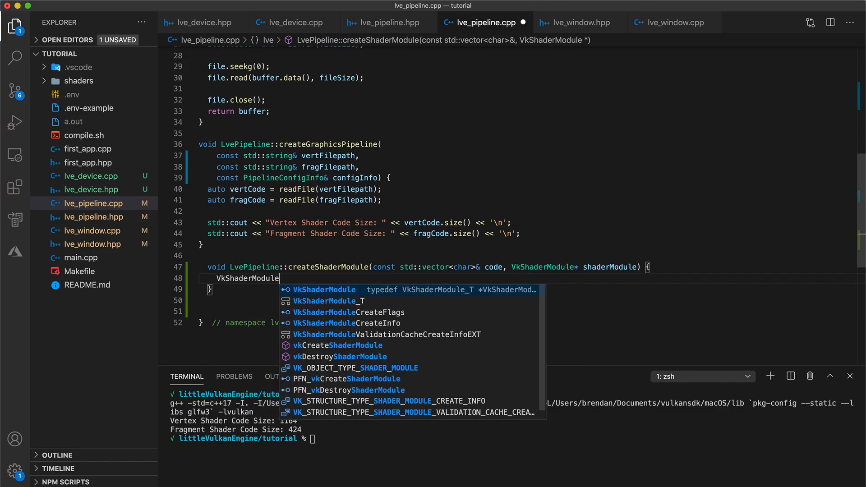
pyautogui.write('CraeteInfo createInfo{')
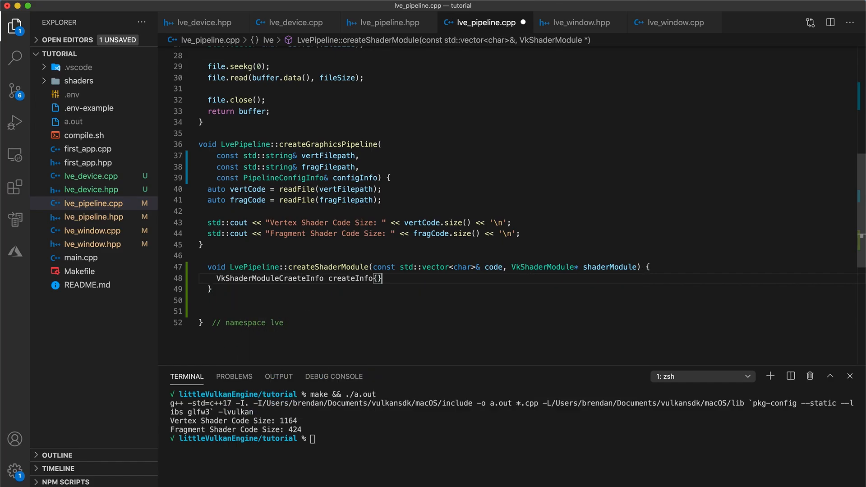
pyautogui.write('createInfo')
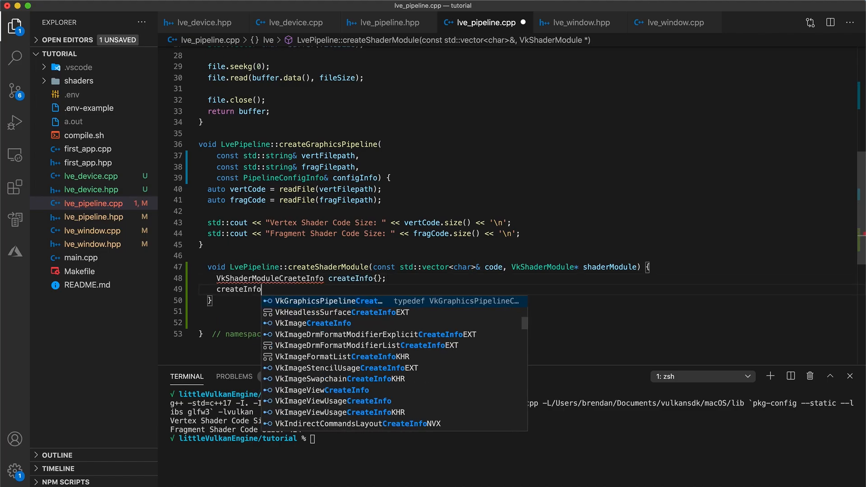
pyautogui.write('.sType = VK')
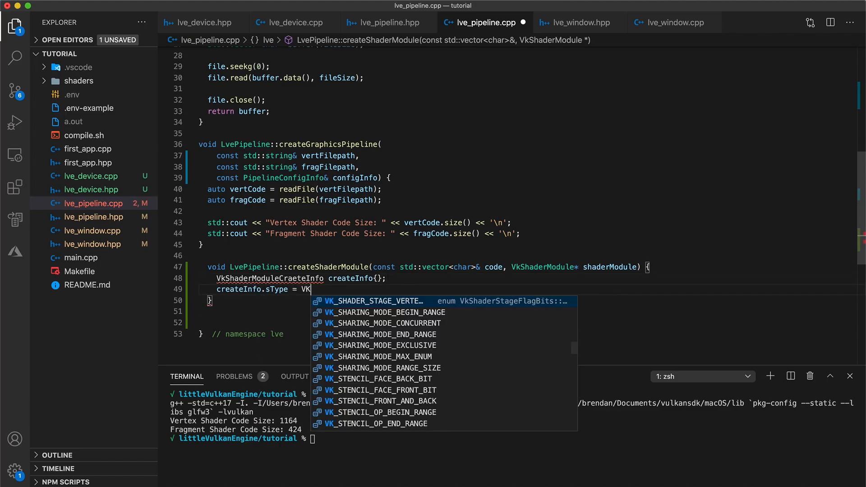
pyautogui.write('_STRUCTURE_TYPE_SHADER_MODULE_CREATE_INFO')
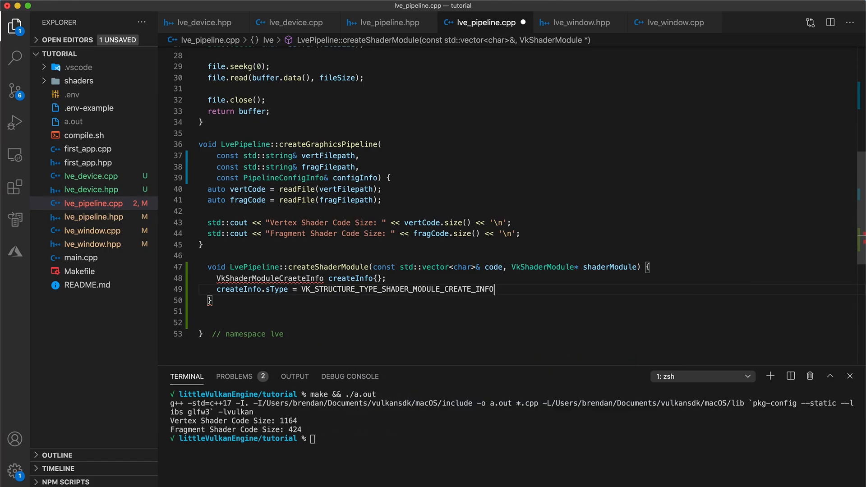
pyautogui.write(';')
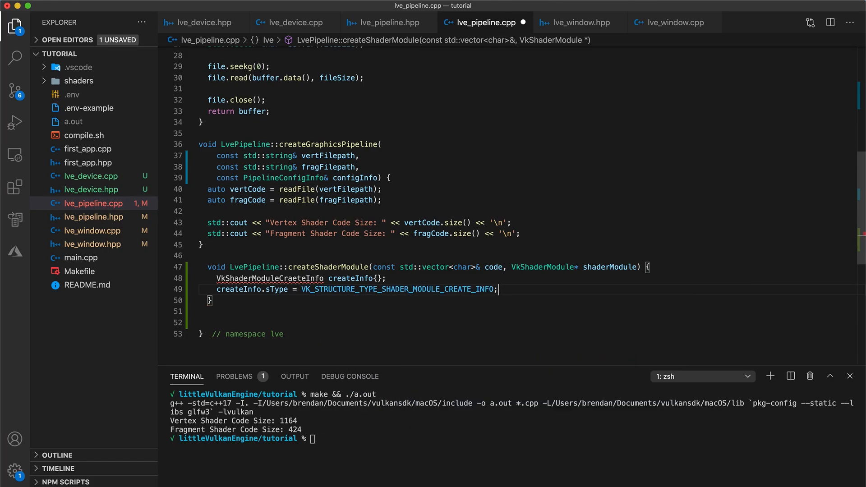
pyautogui.press('Enter')
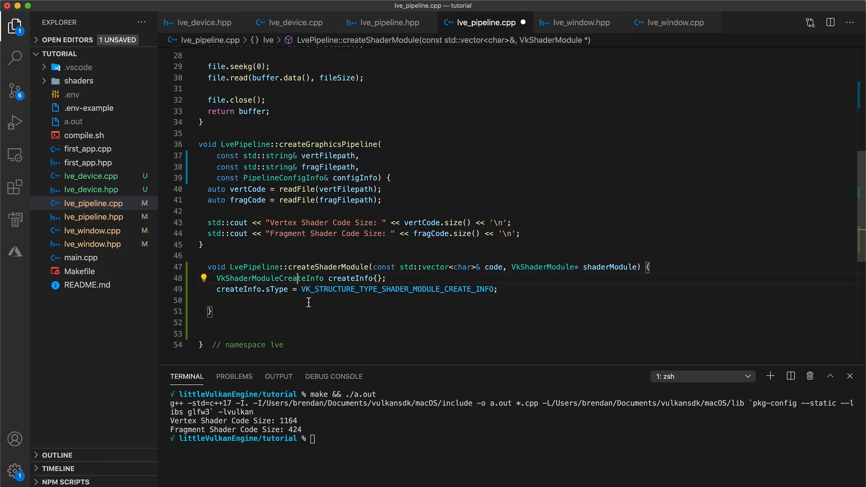
# Set createInfo.codeSize and pCode via reinterpret_cast<const uint32_t*>(code.data()).
pyautogui.write('create')
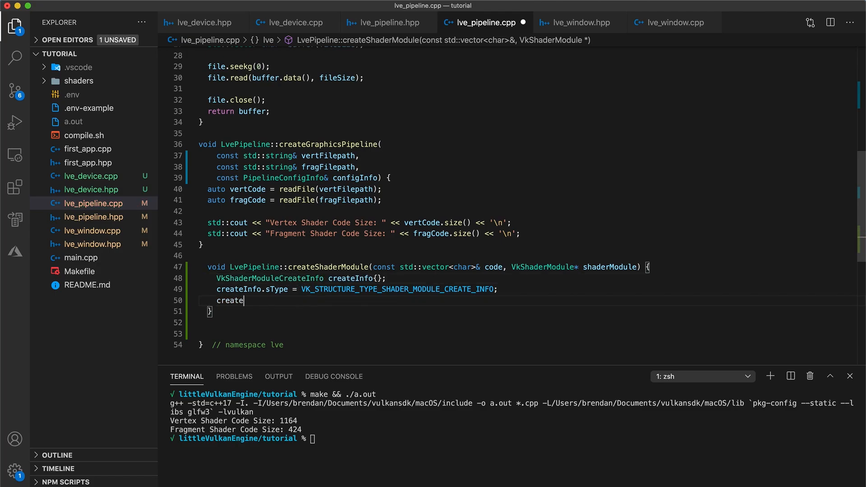
pyautogui.write('Info.codeSize = code.size();')
pyautogui.write('creat')
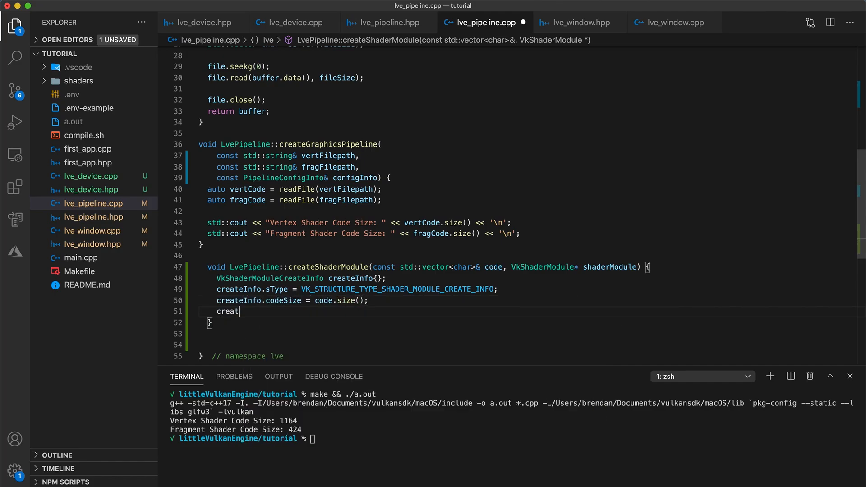
pyautogui.write('eInfo.pCode = reinterpre')
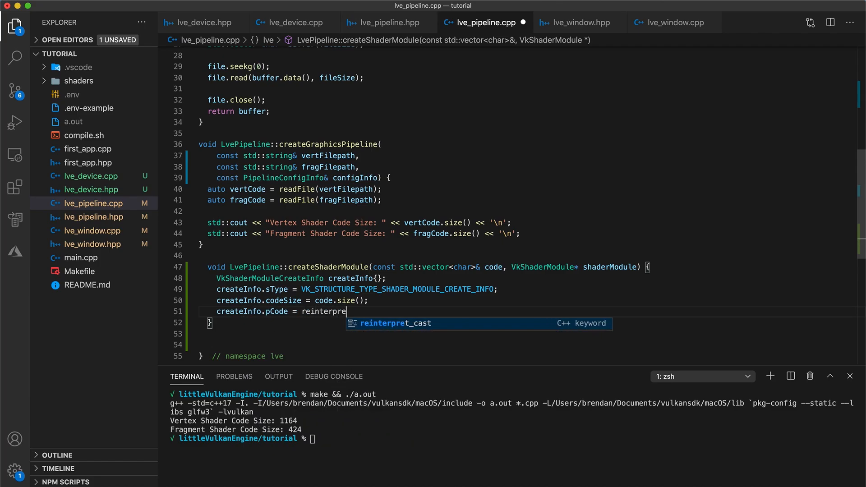
pyautogui.write('_cast<const uint32_t*>')
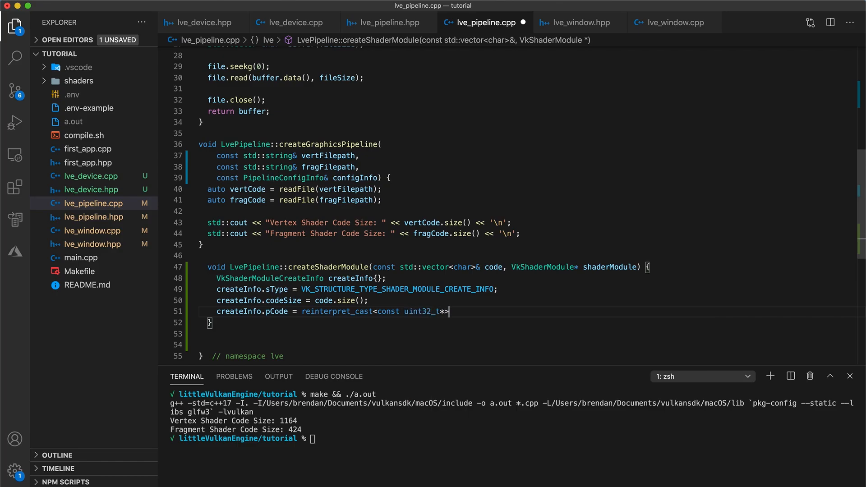
pyautogui.write('(code.data());')
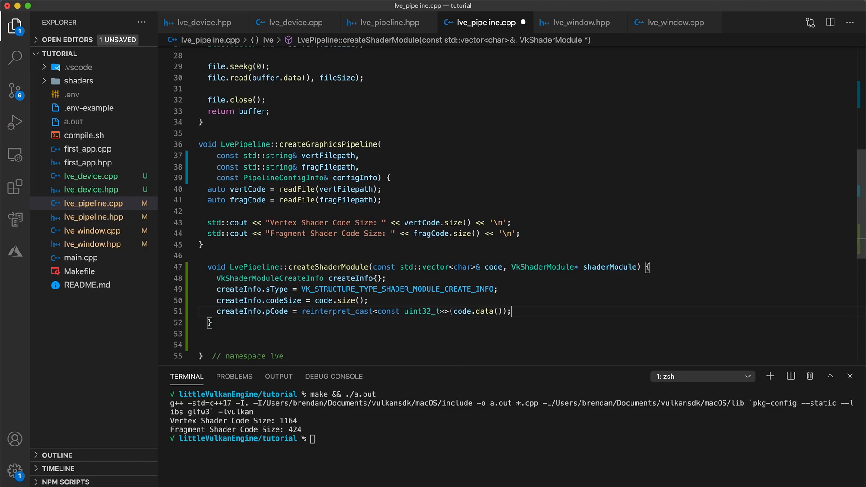
pyautogui.press('Enter')
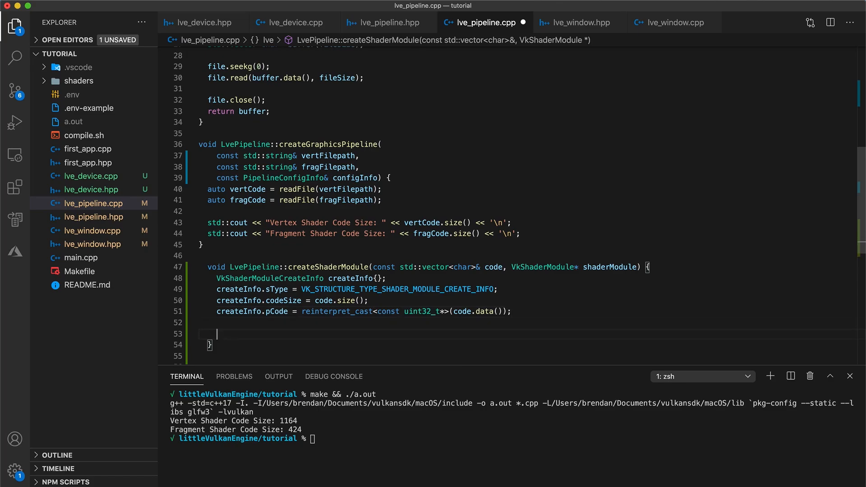
# Call vkCreateShaderModule(lveDevice.device(), &createInfo, nullptr, shaderModule), throwing 'failed to create shader module' unless VK_SUCCESS.
pyautogui.write('if (vkCreateShaderModule')
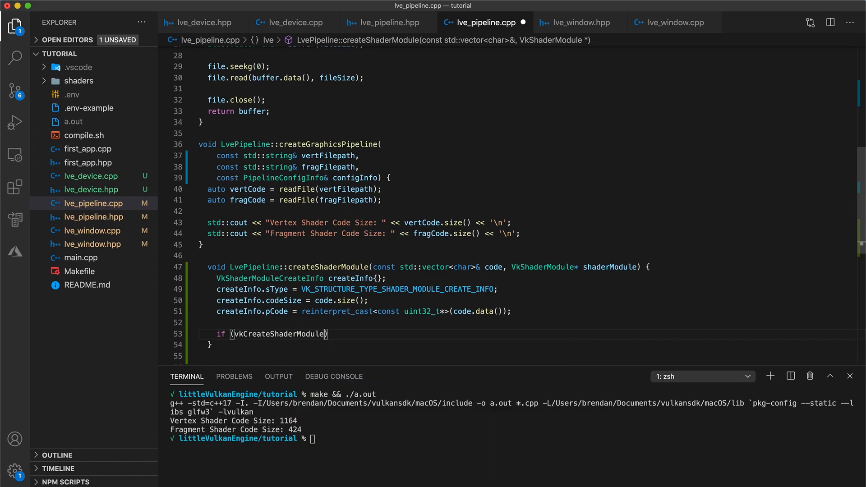
pyautogui.write('(lveDevice.')
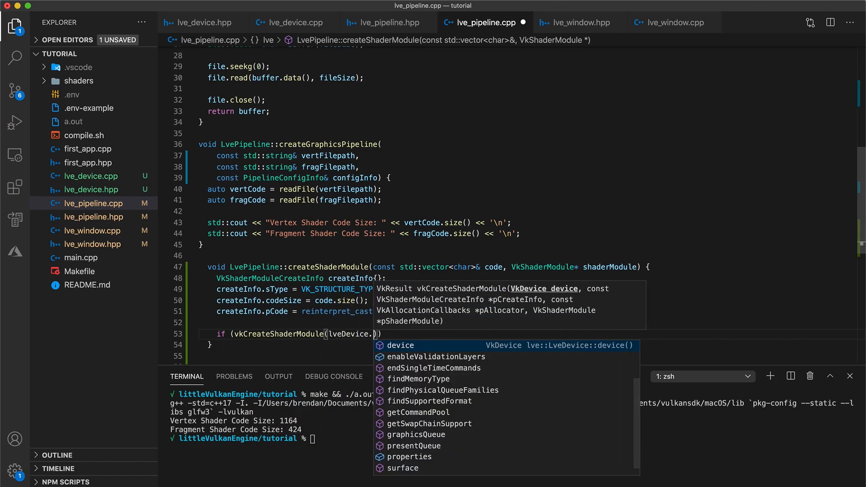
pyautogui.click(399, 345)
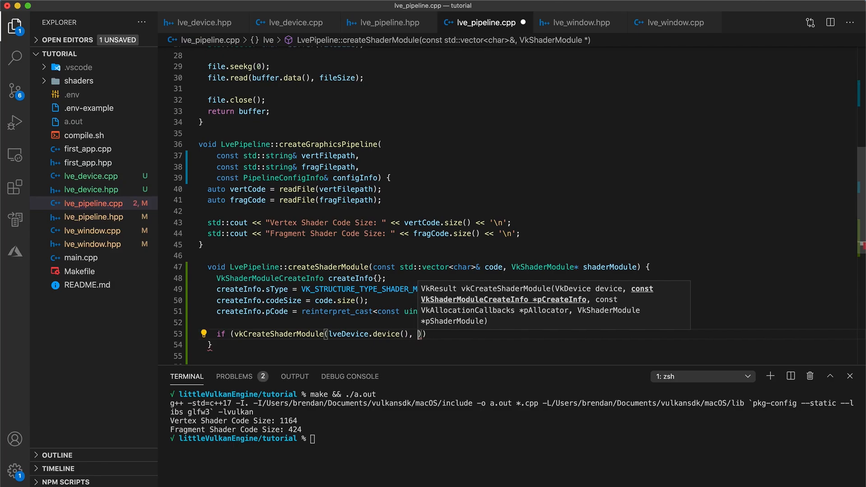
pyautogui.write('&createInfo')
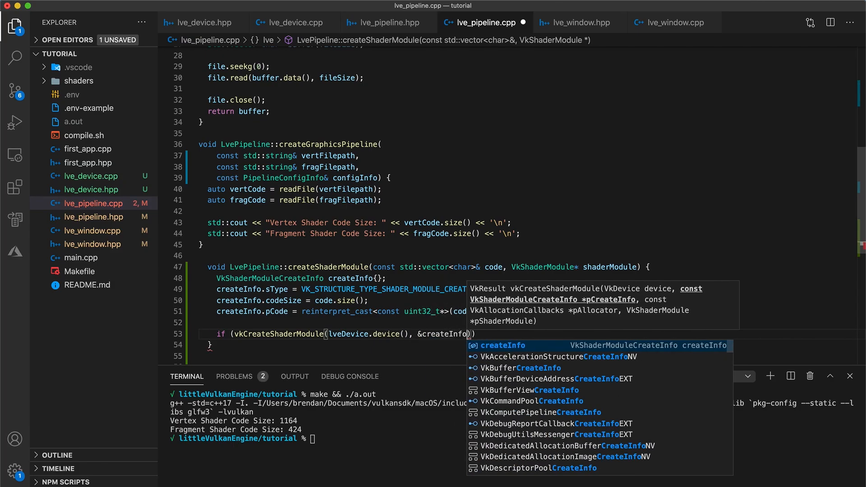
pyautogui.write(', nullptr')
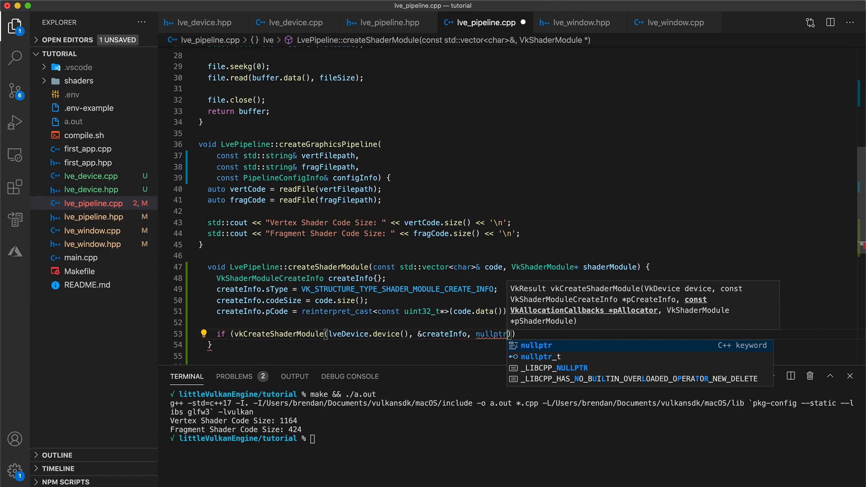
pyautogui.write(', shaderModule')
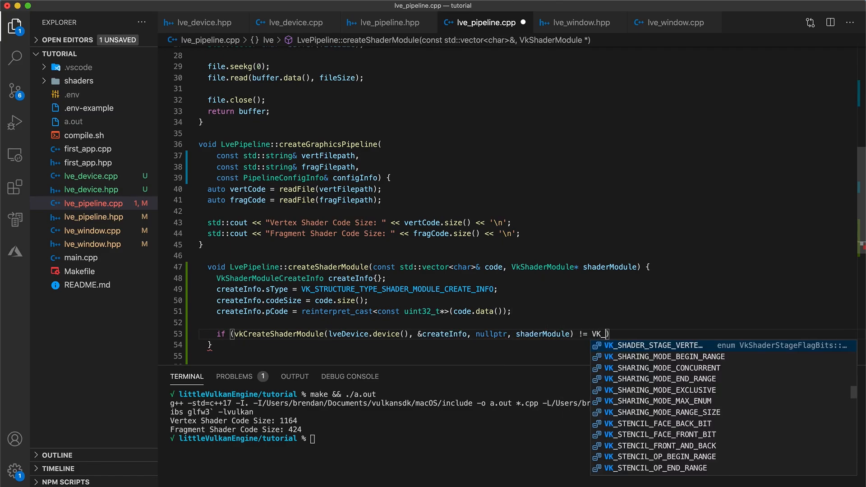
pyautogui.write('SUCCESS')
pyautogui.write('throw std::runtime_error("failed ')
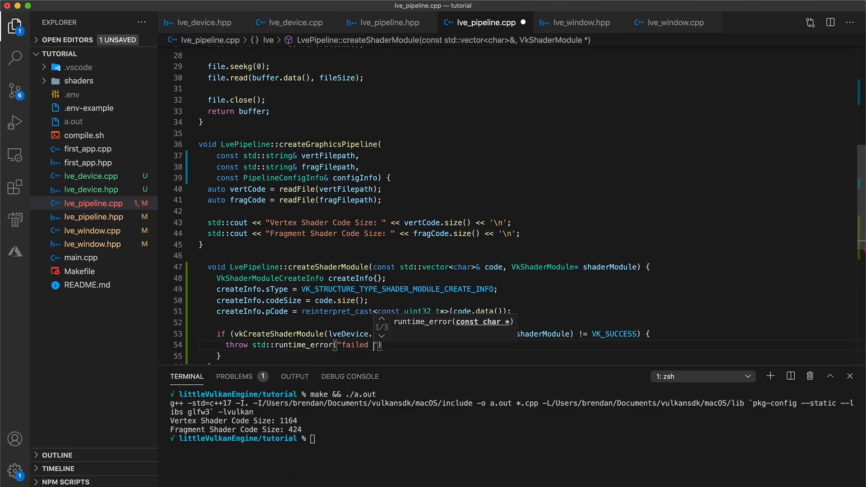
pyautogui.write('to create shader module"')
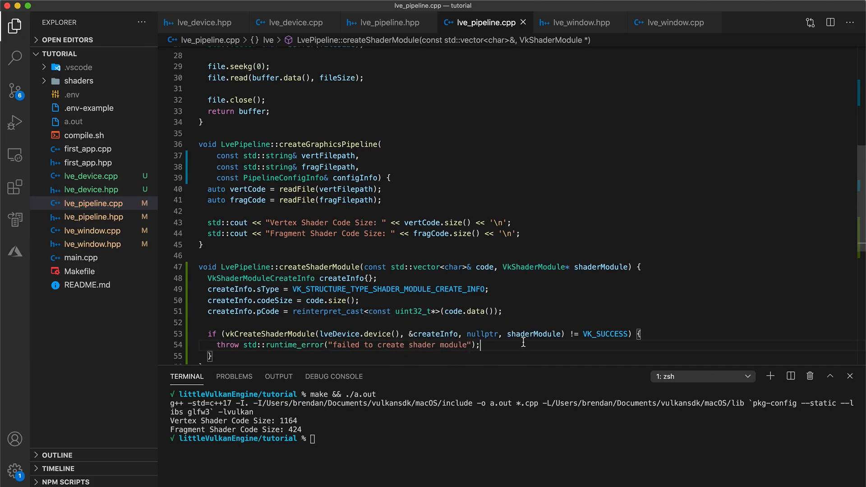
pyautogui.click(389, 23)
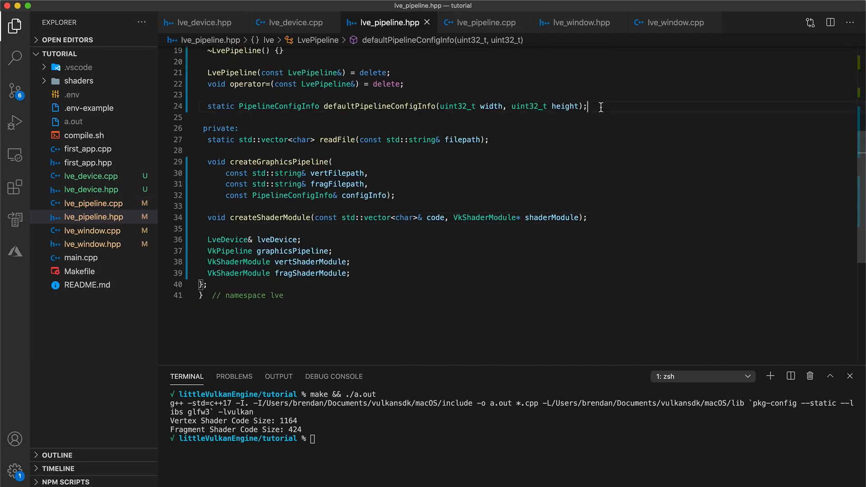
# Define LvePipeline::defaultPipelineConfigInfo in lve_pipeline.cpp, declaring a PipelineConfigInfo configInfo and returning it.
pyautogui.click(482, 22)
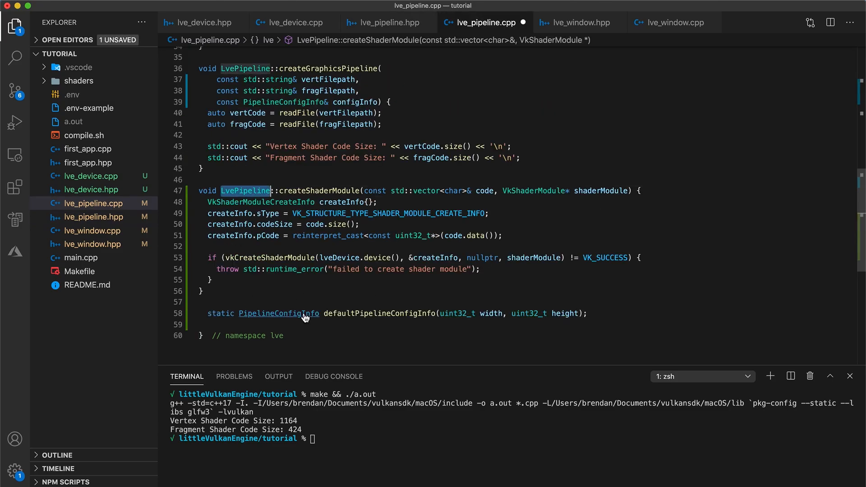
pyautogui.write('LvePipeline::')
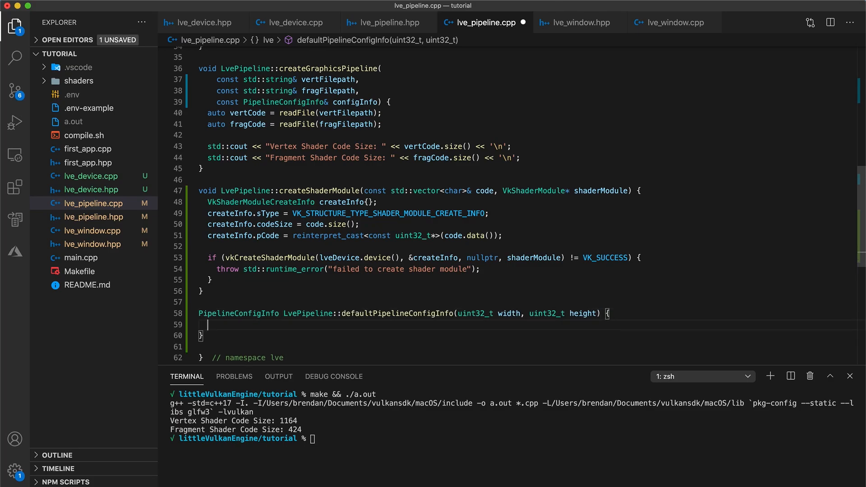
pyautogui.write('PipelineConfigInfo')
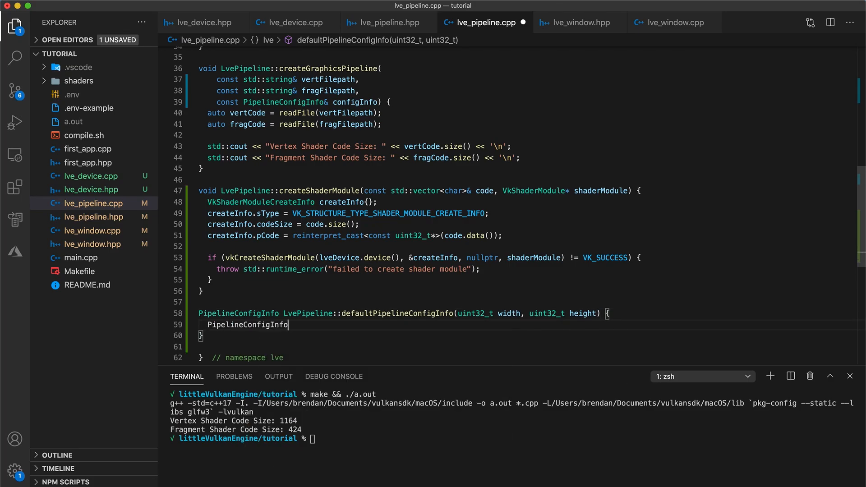
pyautogui.write('configInfo{};')
pyautogui.write('return con')
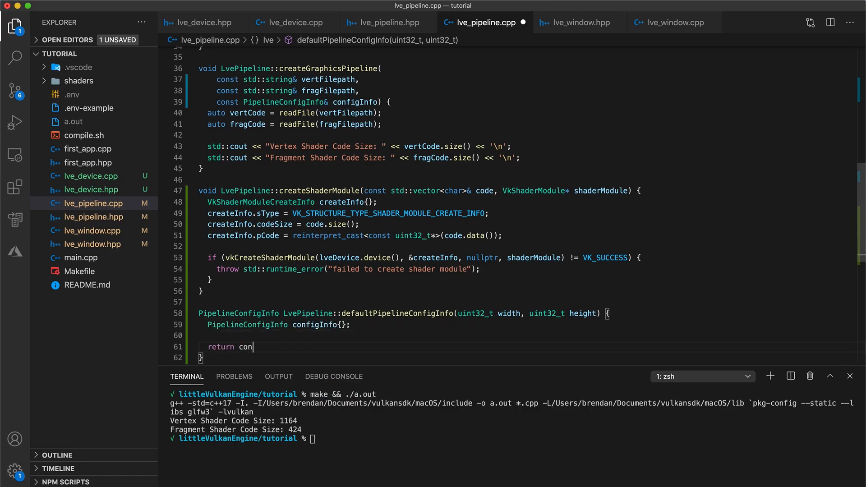
pyautogui.write('figInfo;')
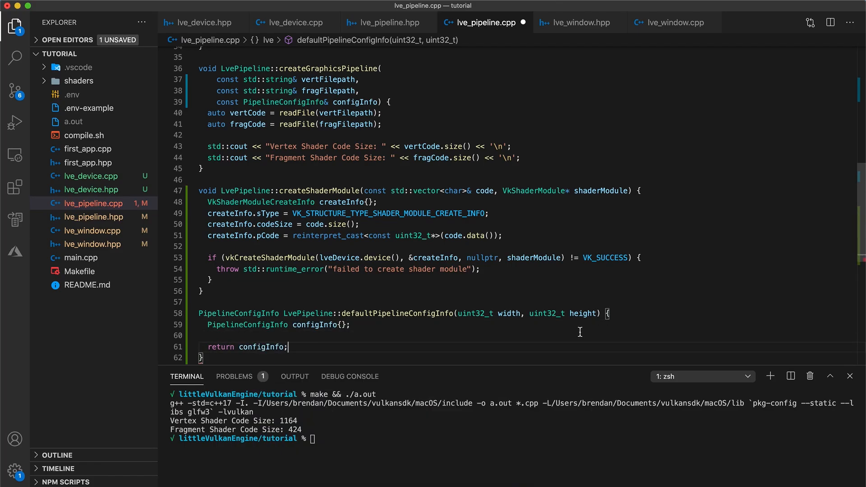
# In first_app.hpp, include "lve_device.hpp" and add an LveDevice lveDevice{lveWindow} member.
pyautogui.click(86, 162)
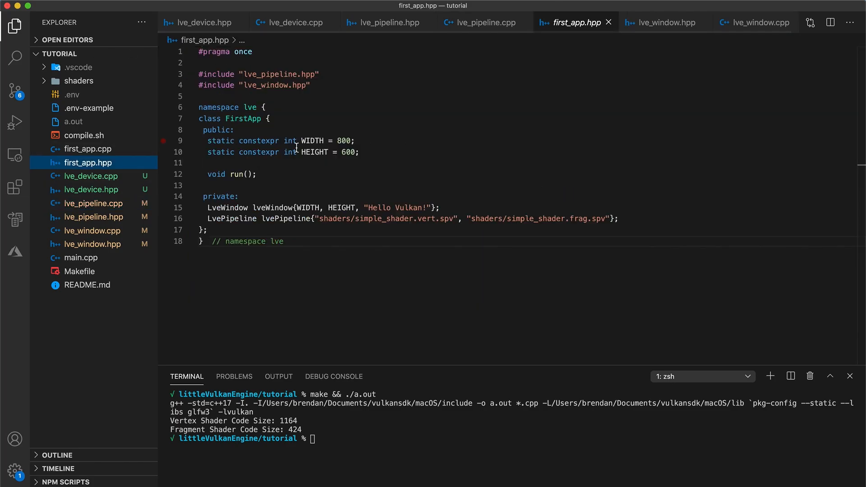
pyautogui.write('#include')
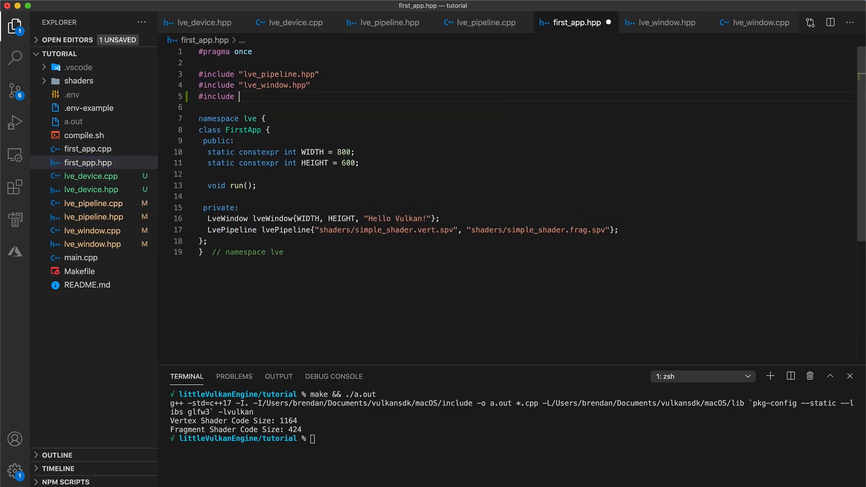
pyautogui.write('"lve_device.hpp"')
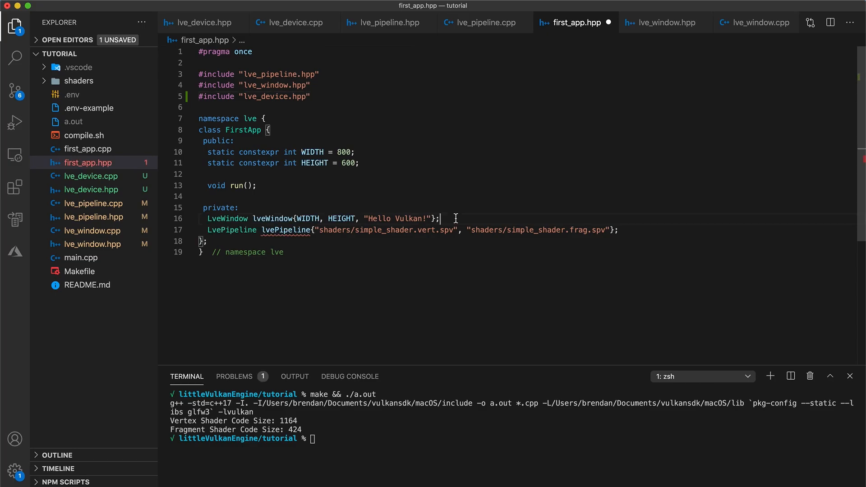
pyautogui.write('LveDevice')
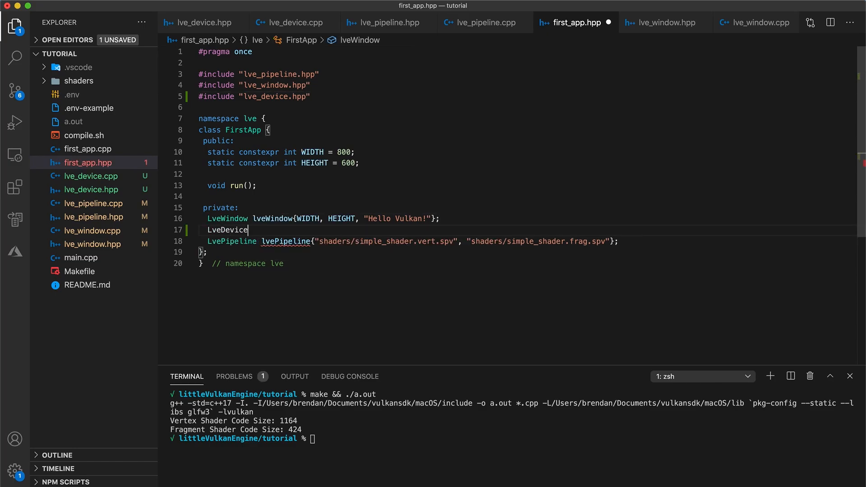
pyautogui.write('lveDevice{}')
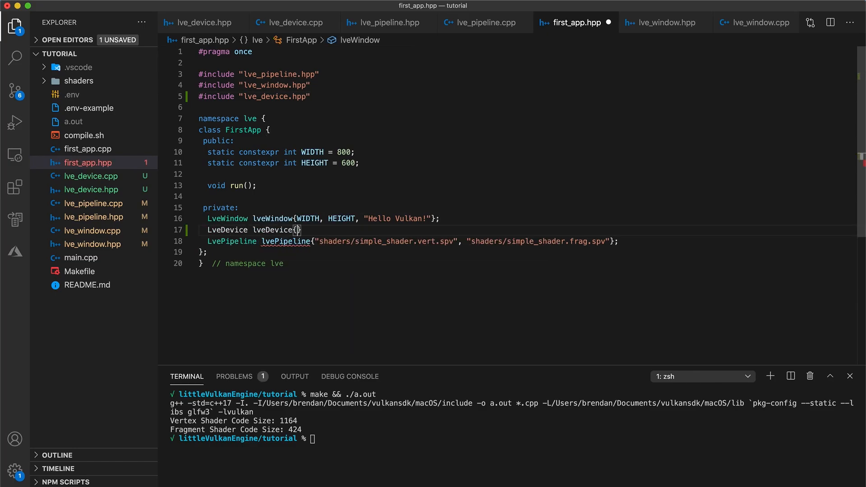
pyautogui.write('lveWindow')
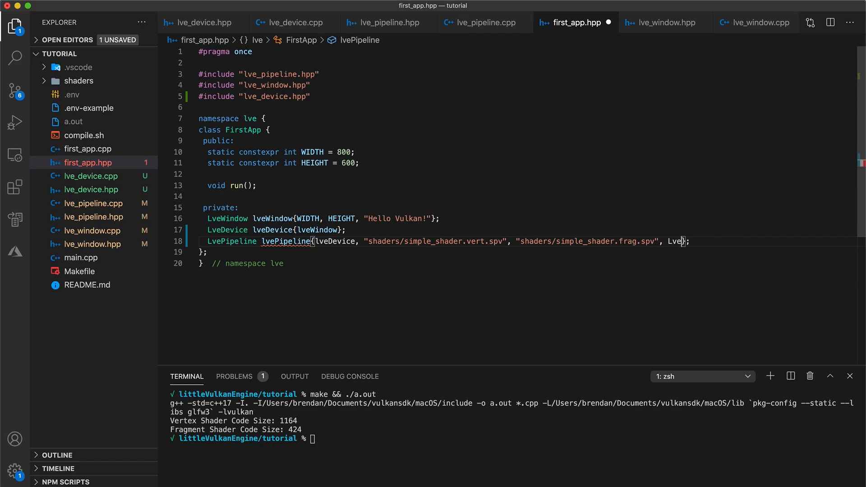
# Pass lveDevice and LvePipeline::defaultPipelineConfigInfo(WIDTH, HEIGHT) to the lvePipeline initializer.
pyautogui.write('Pipeline')
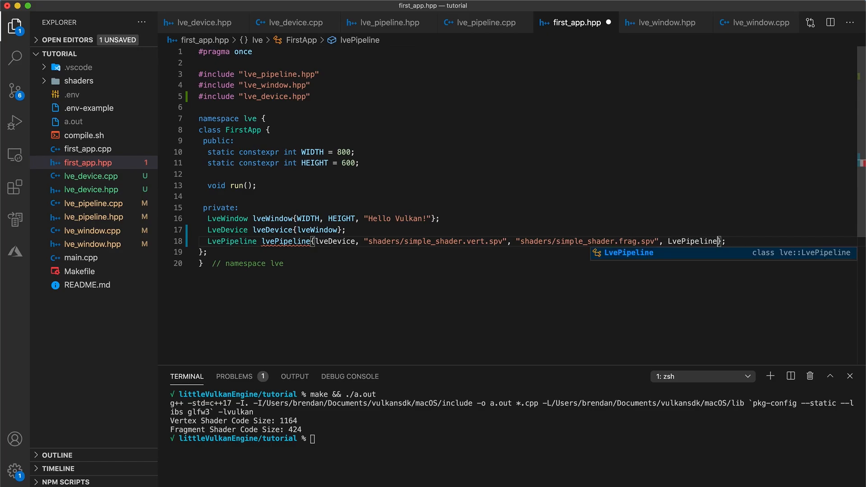
pyautogui.write('::defaultPipelineConfigInfo()};')
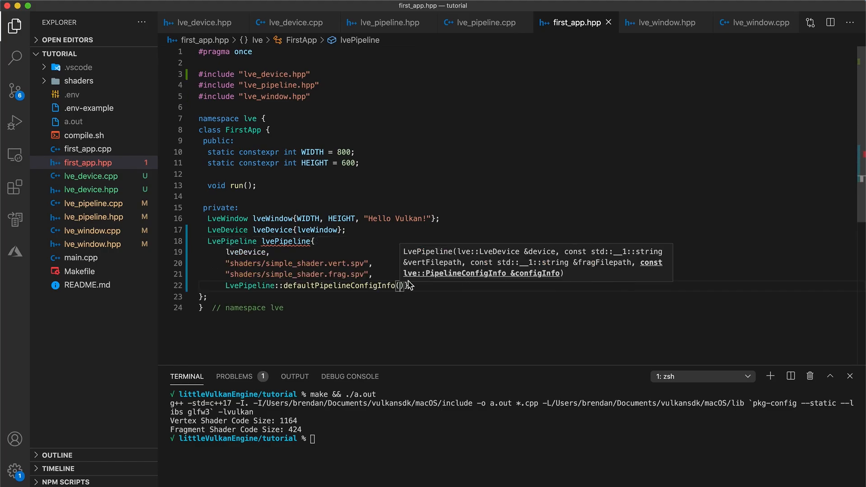
pyautogui.write('WIDTH, HEIGHT')
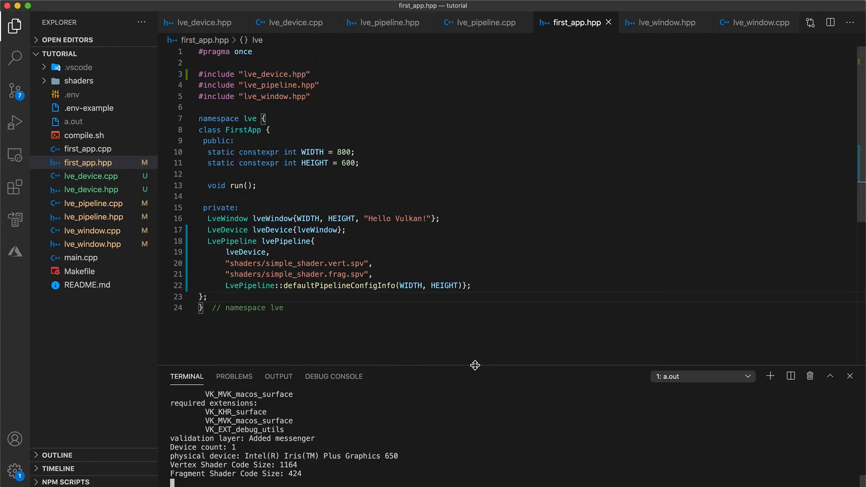
# Enlarge the terminal panel to read the device and shader size output.
pyautogui.moveTo(475, 365); pyautogui.dragTo(475, 228)
pyautogui.write('std::cout')
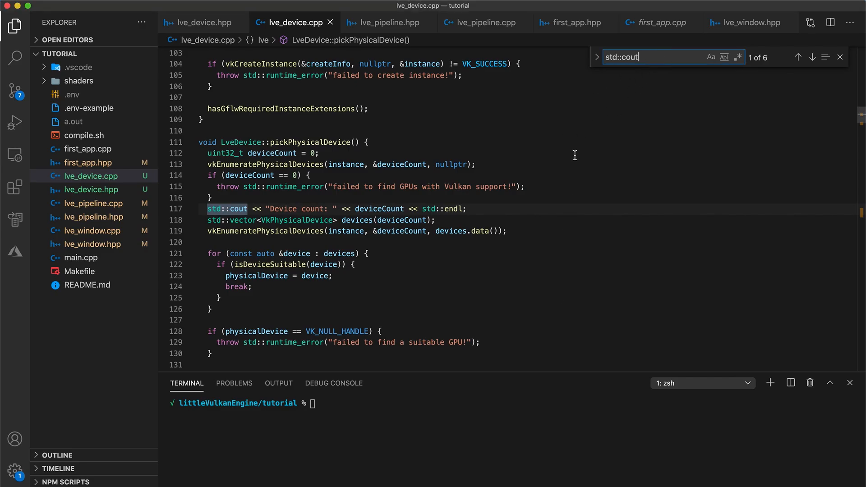
# Step through the std::cout matches to the available and required extensions prints, then close search.
pyautogui.click(812, 56)
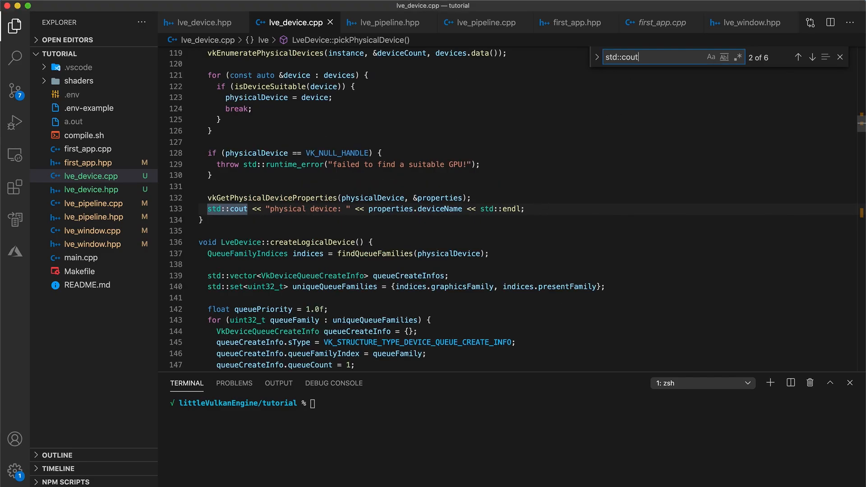
pyautogui.click(812, 57)
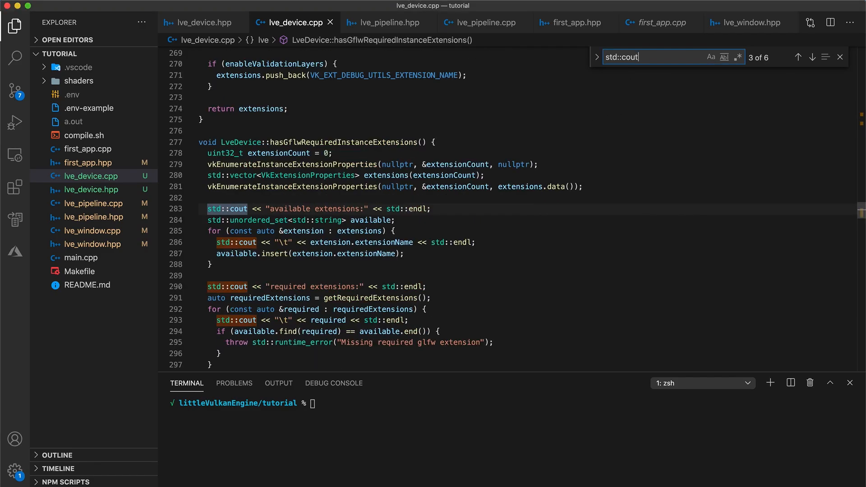
pyautogui.scroll(-3)
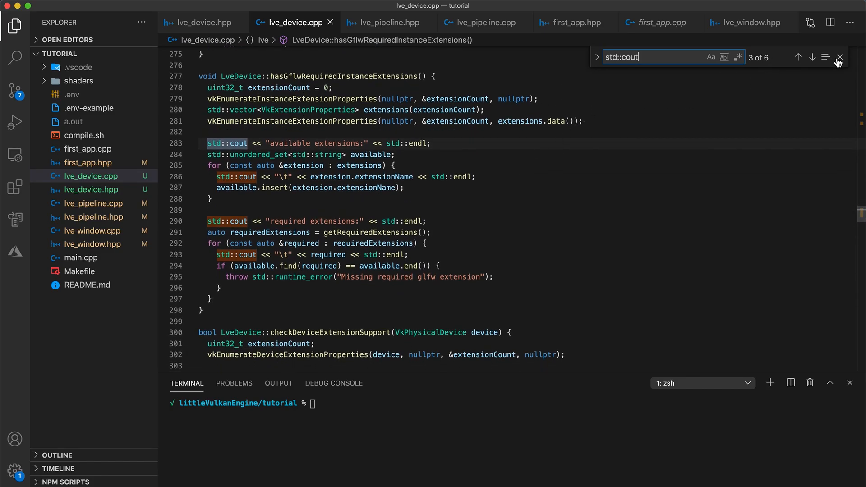
pyautogui.click(839, 56)
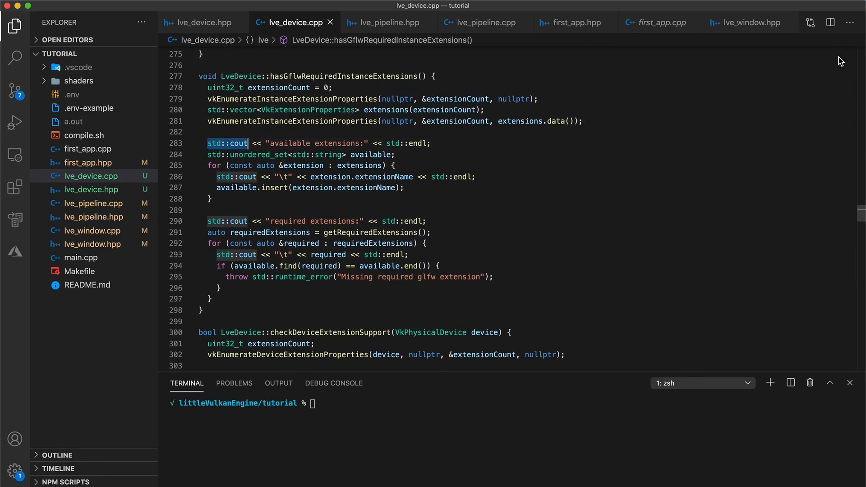